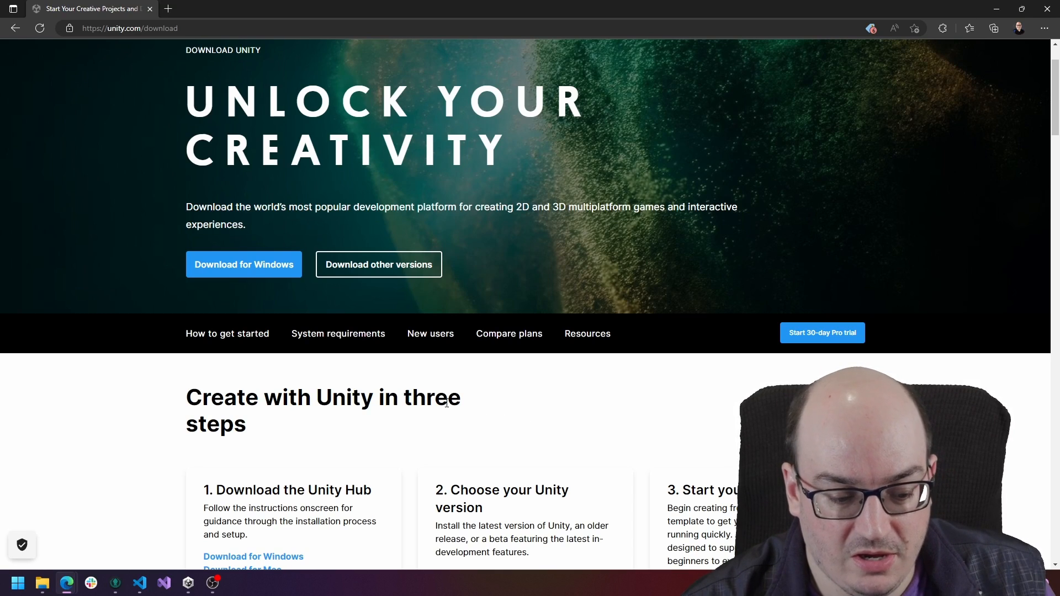
Bring Unity Hub over the browser, showing the Projects page with three existing projects.
scroll(down, 3)
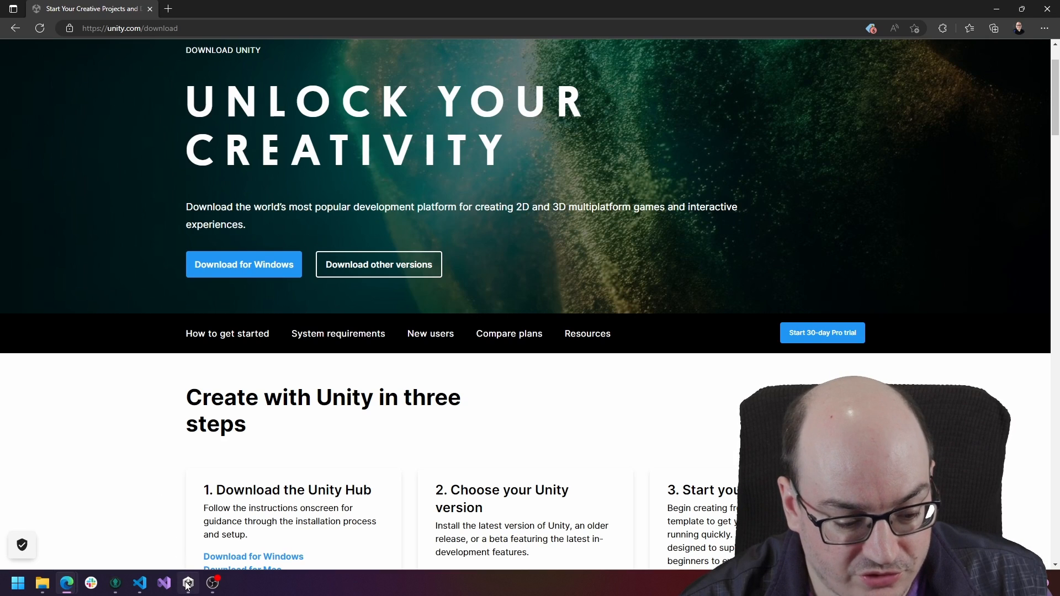
click(188, 583)
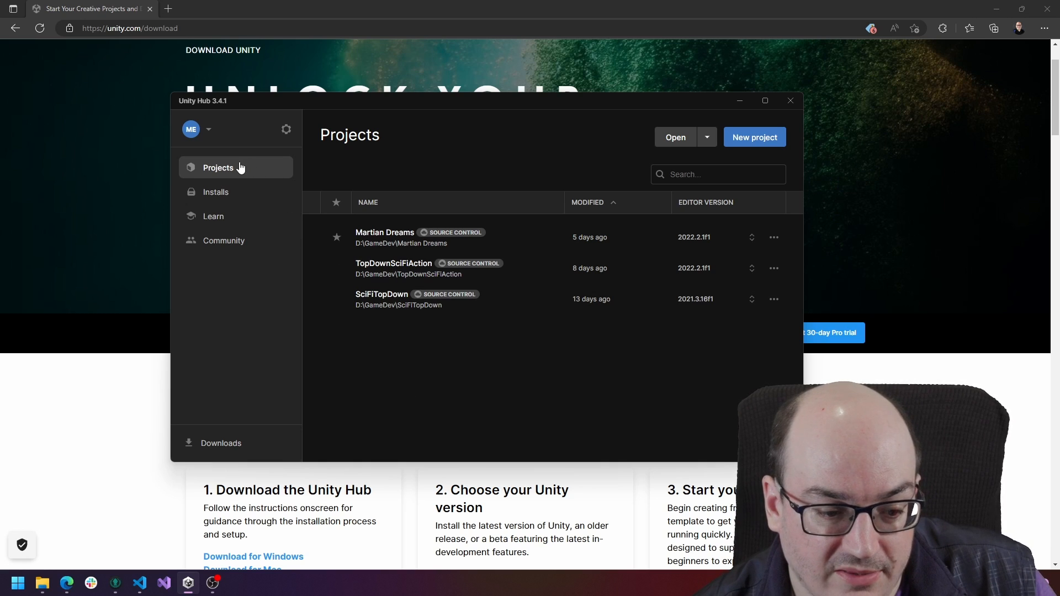
mouse_move(361, 345)
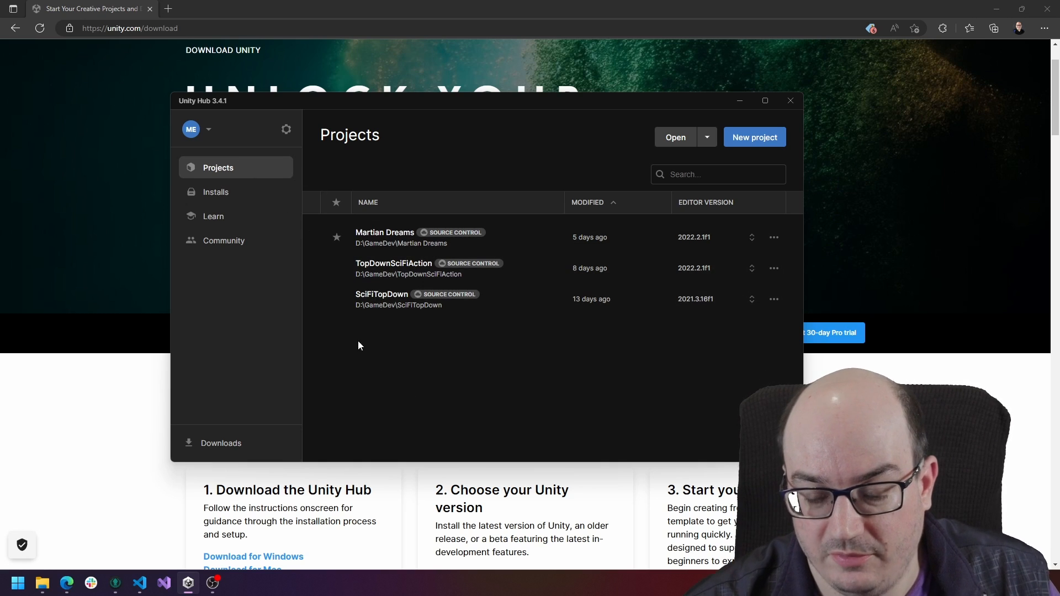
mouse_move(472, 348)
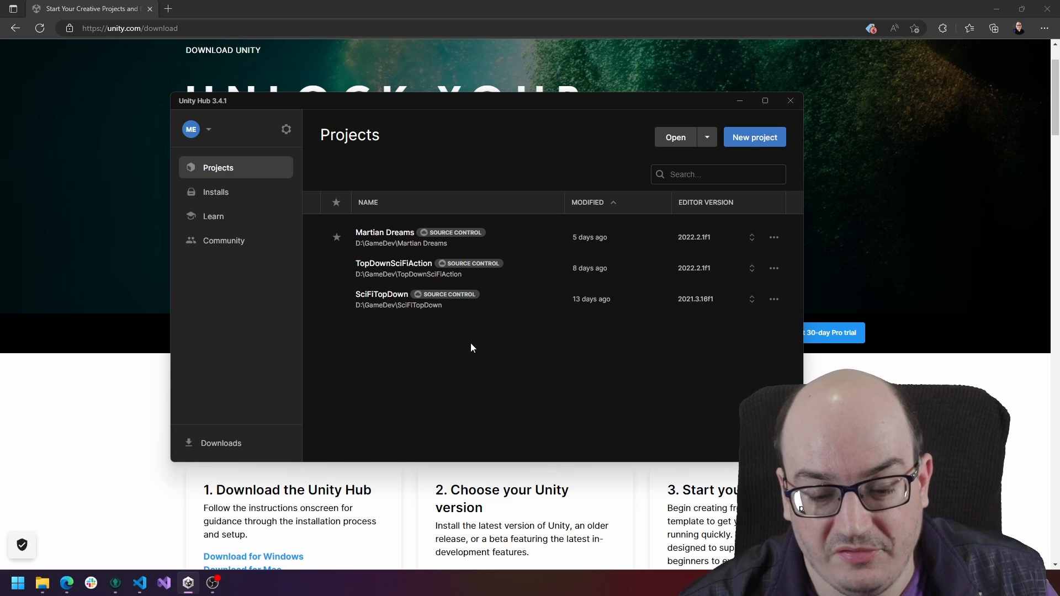
click(706, 137)
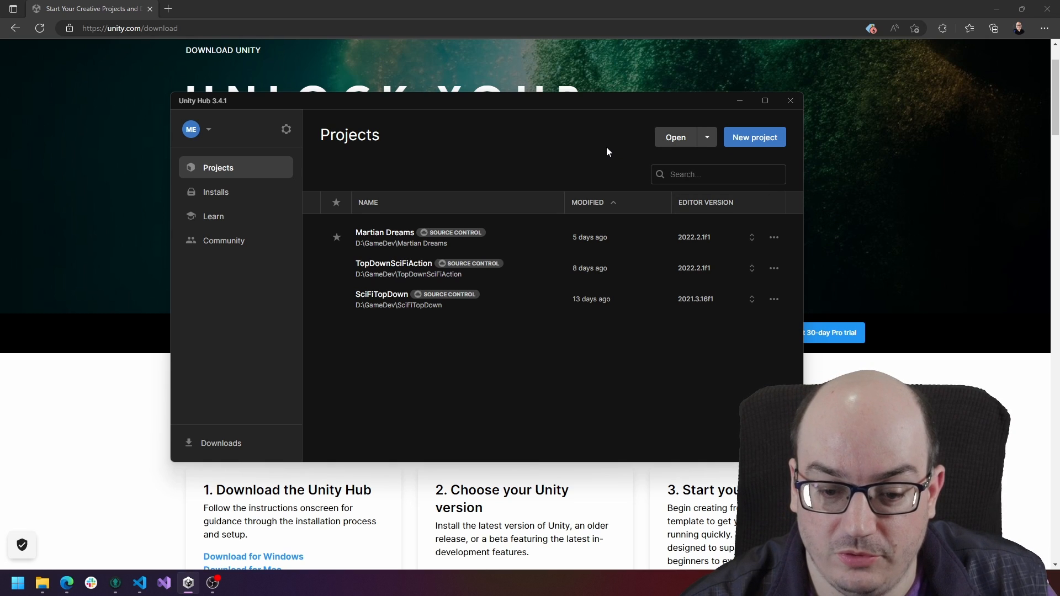
mouse_move(581, 141)
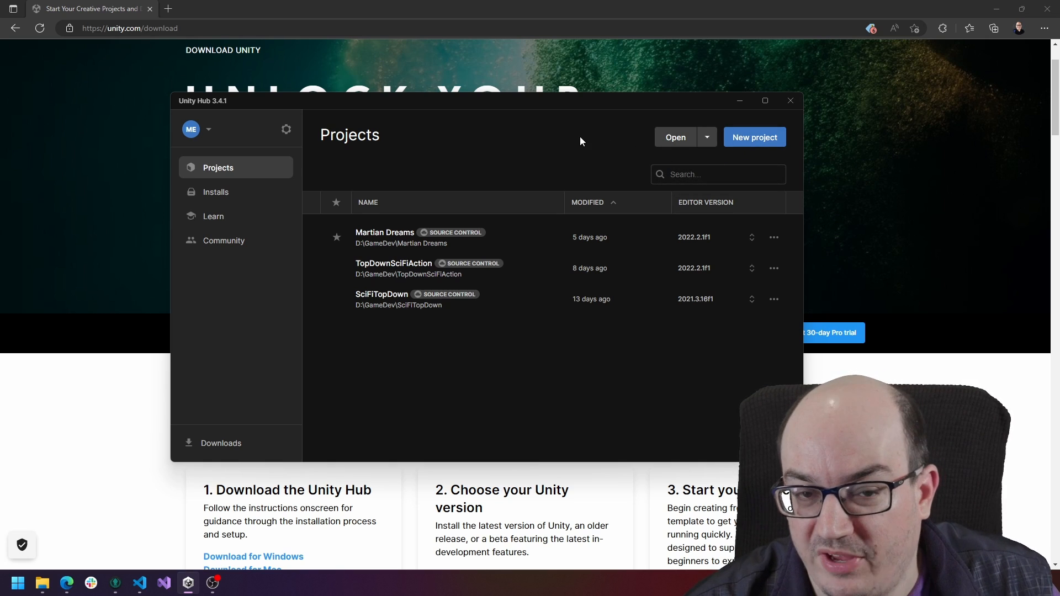
mouse_move(506, 137)
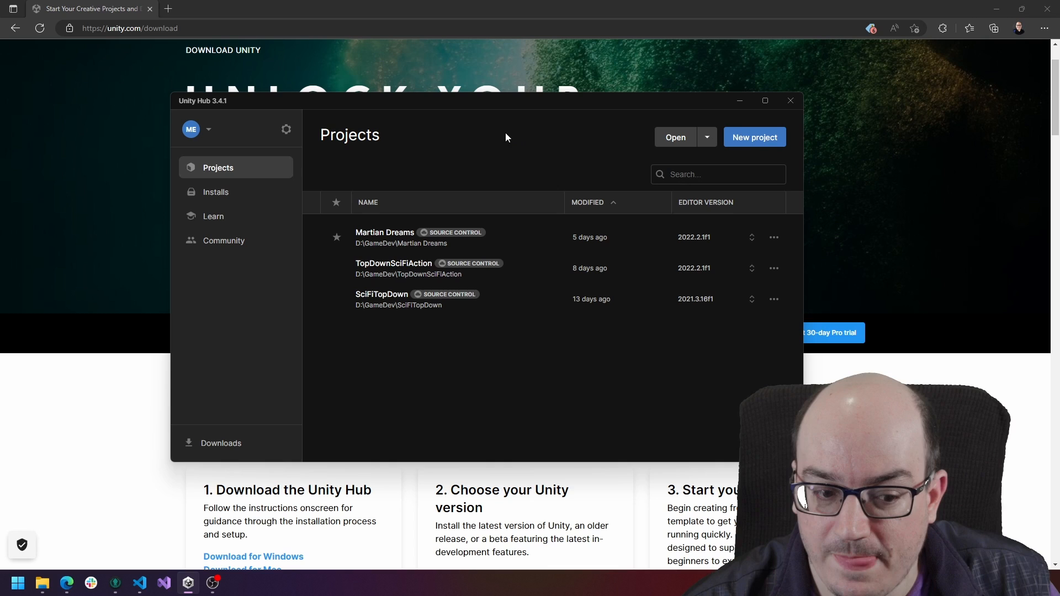
mouse_move(286, 130)
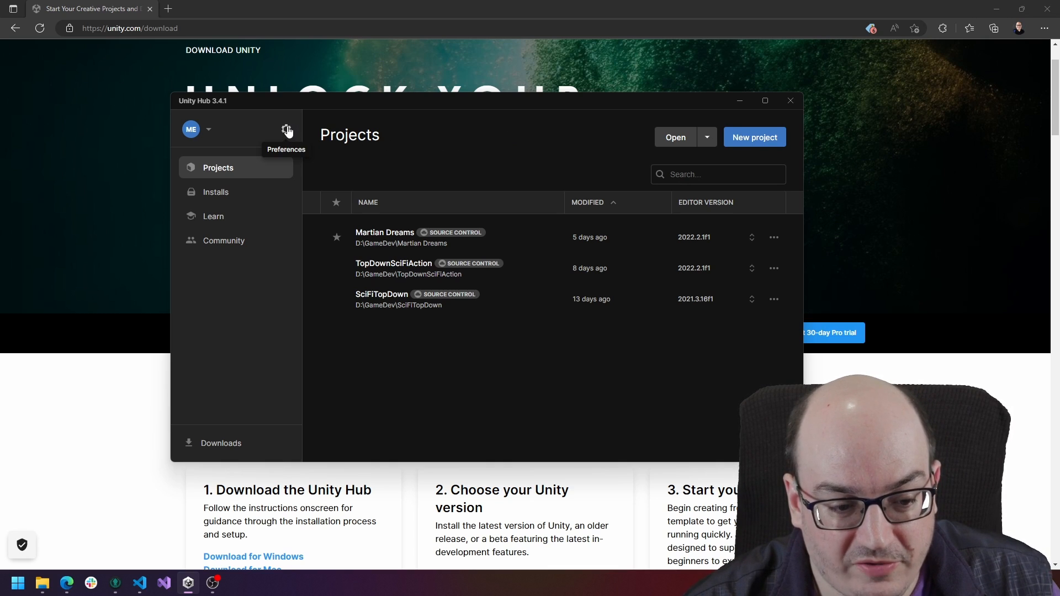
click(285, 128)
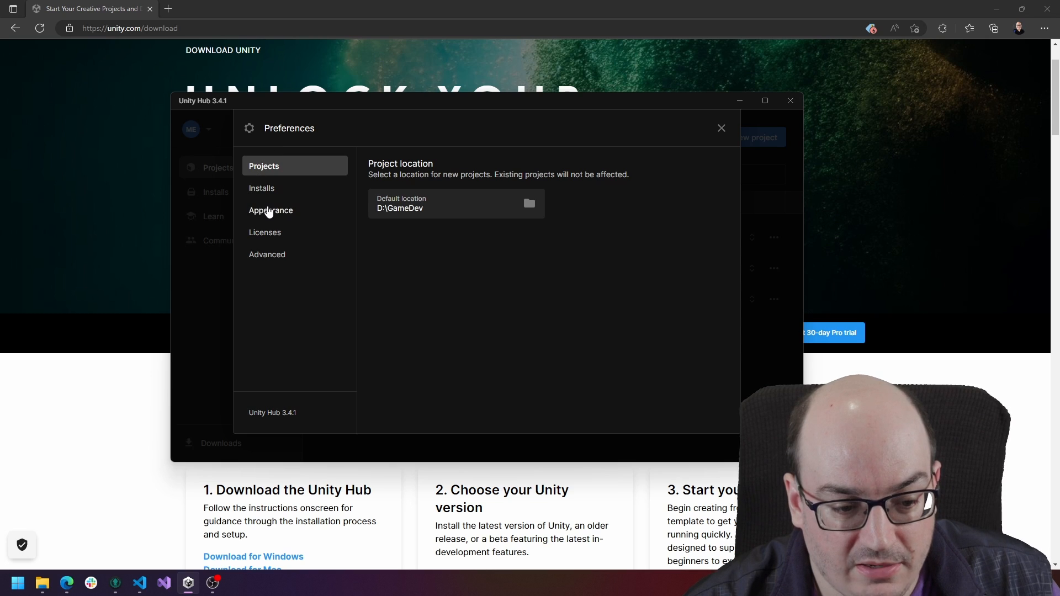
click(271, 210)
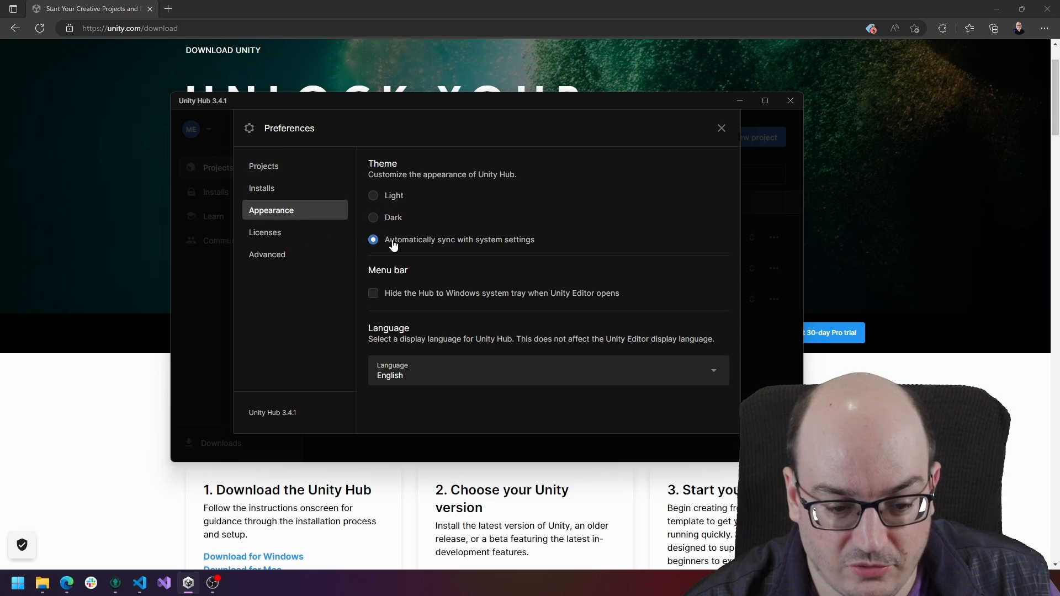
mouse_move(430, 239)
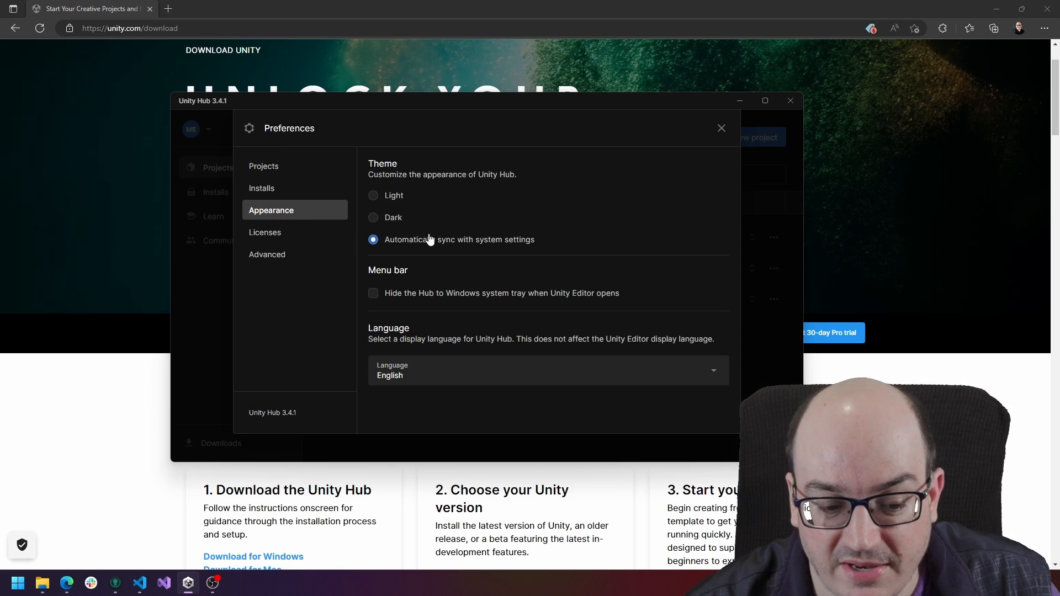
click(721, 128)
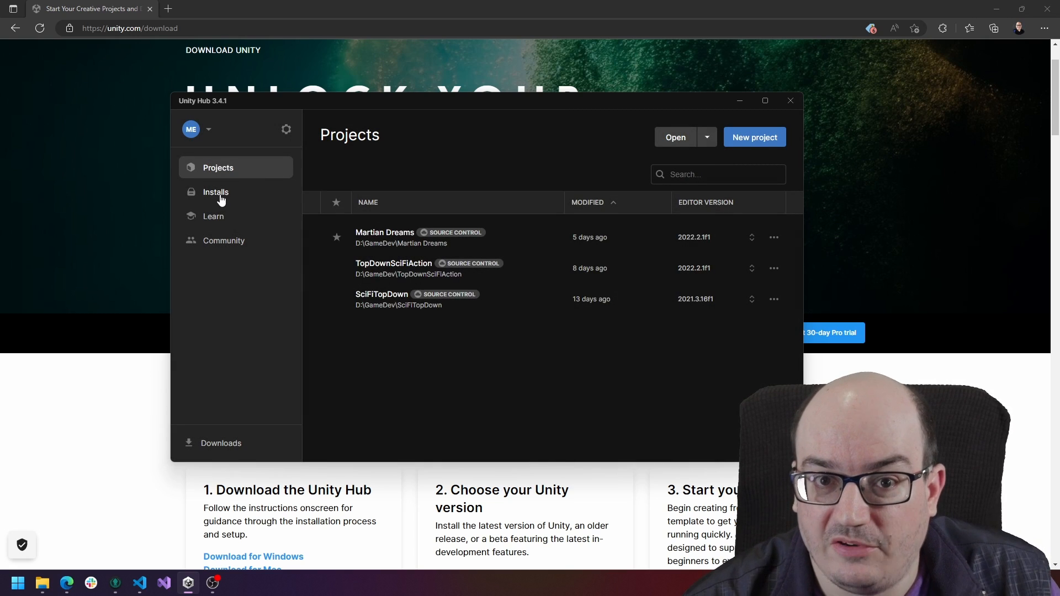
Open the Installs page listing editors 2022.2.1f1 and 2021.3.16f1 LTS.
click(215, 192)
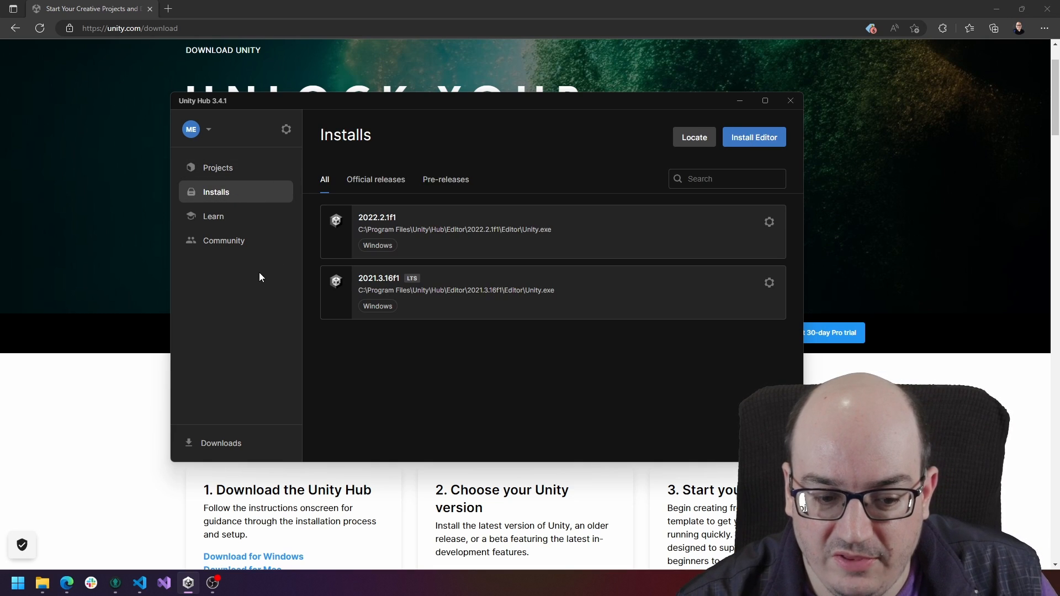
mouse_move(475, 304)
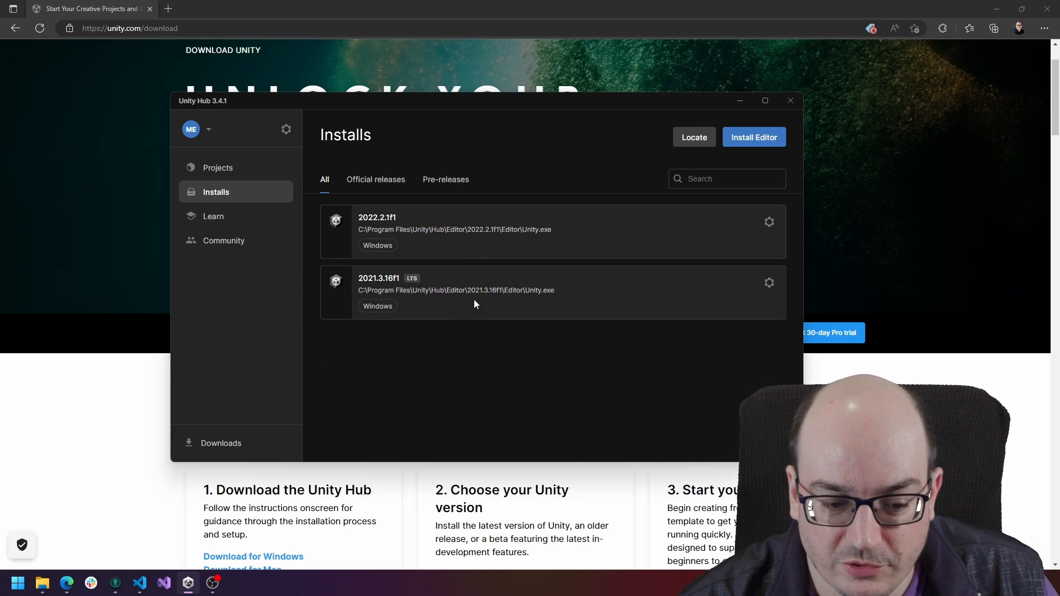
mouse_move(507, 340)
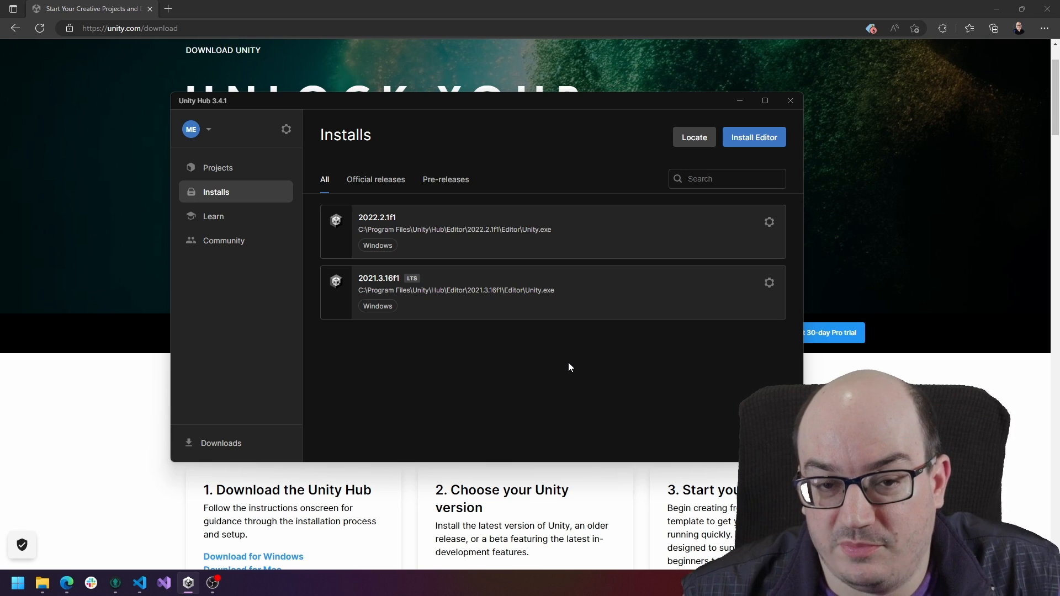
mouse_move(565, 372)
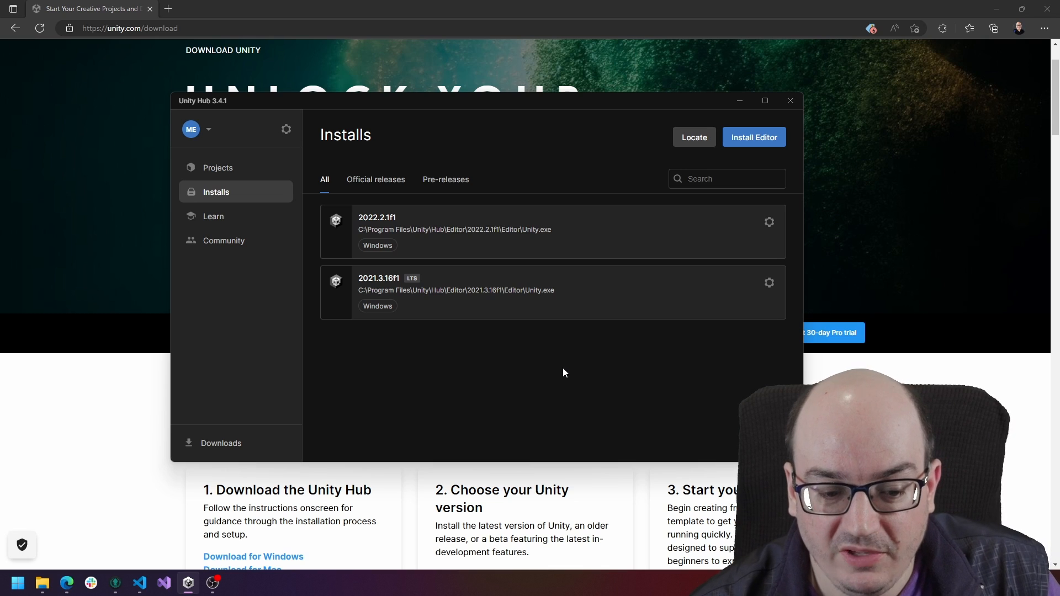
mouse_move(429, 240)
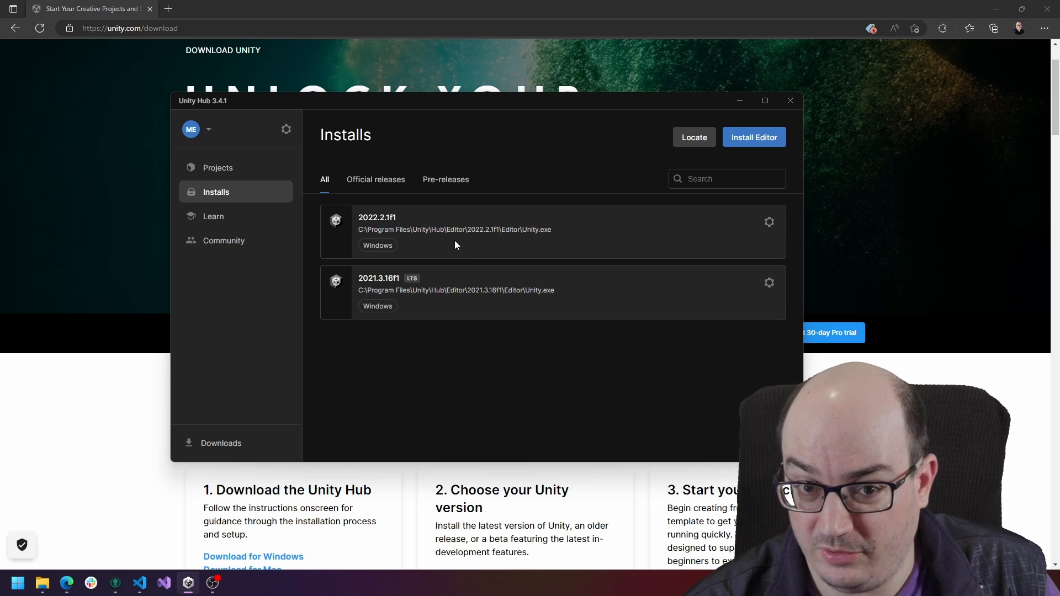
mouse_move(454, 252)
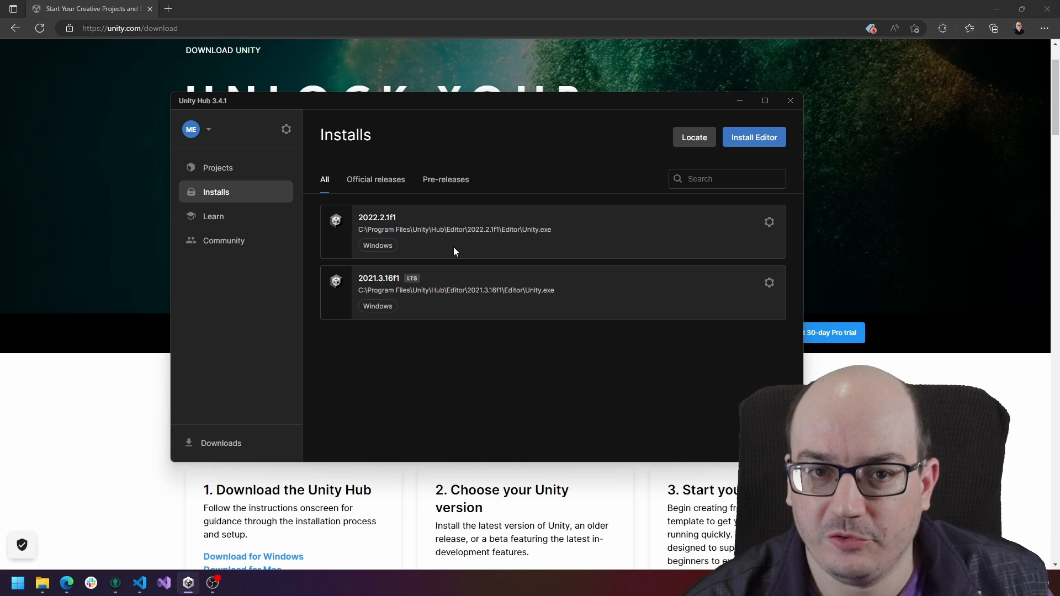
mouse_move(373, 226)
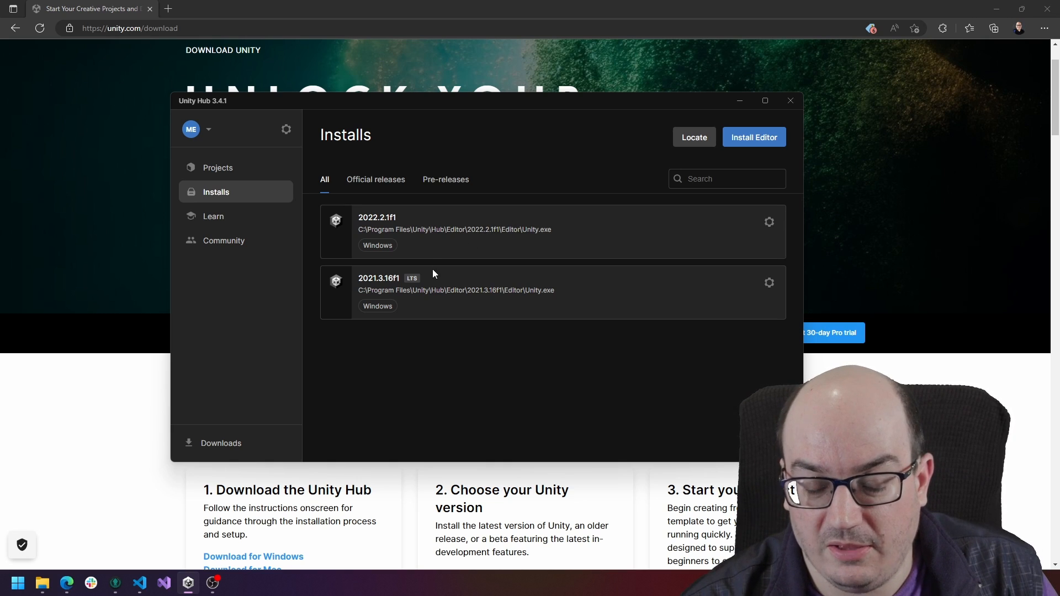
mouse_move(443, 284)
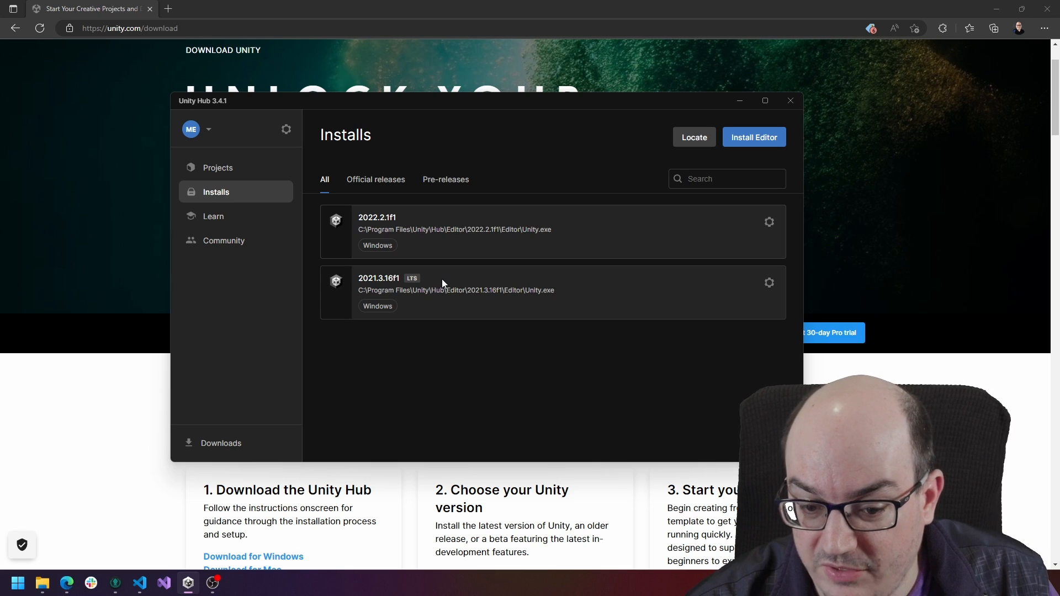
mouse_move(464, 267)
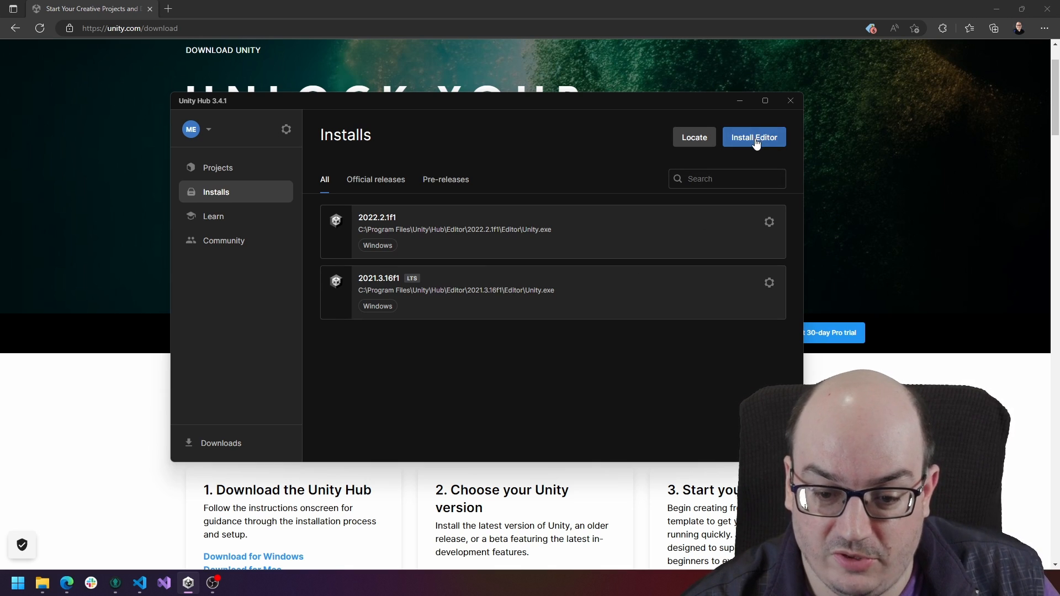
click(754, 137)
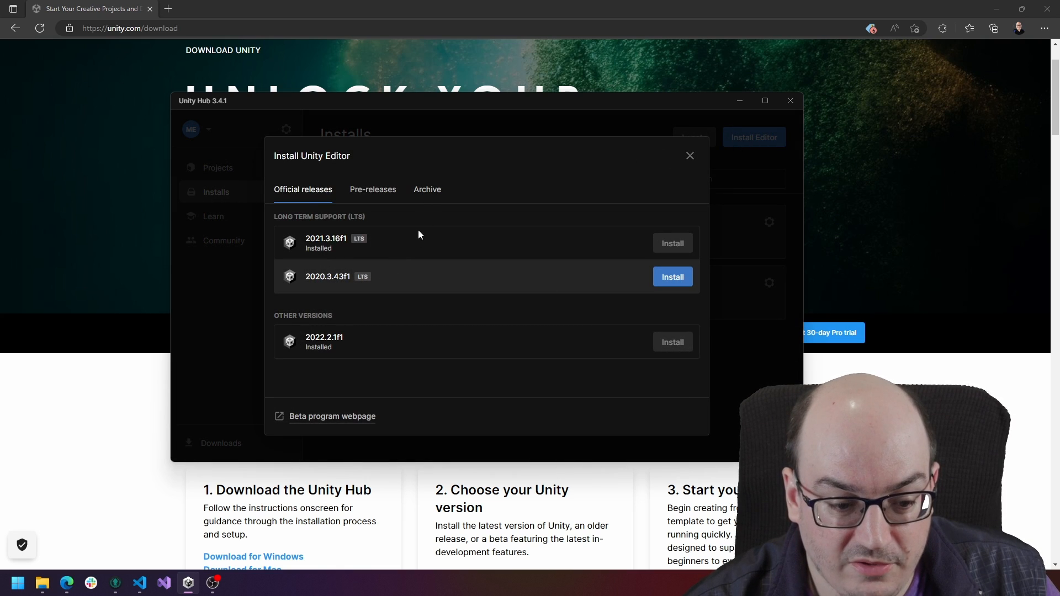
mouse_move(381, 245)
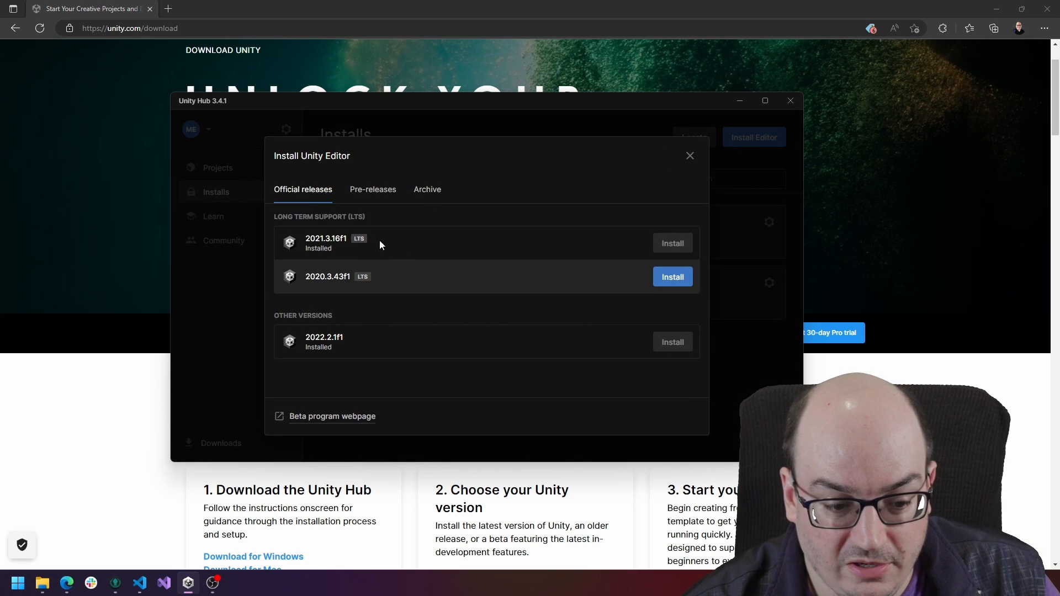
mouse_move(307, 286)
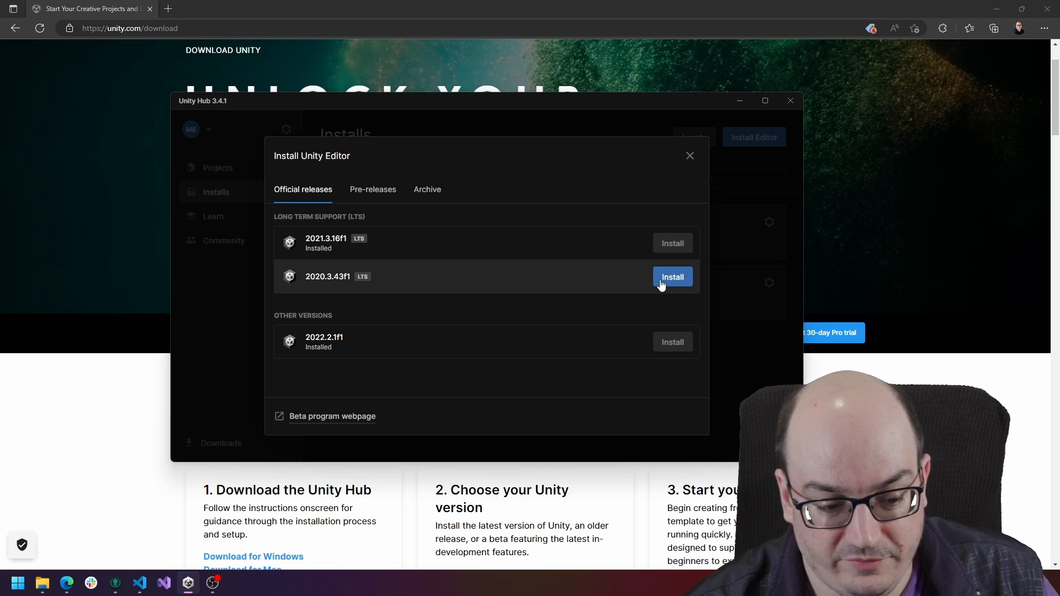
mouse_move(339, 367)
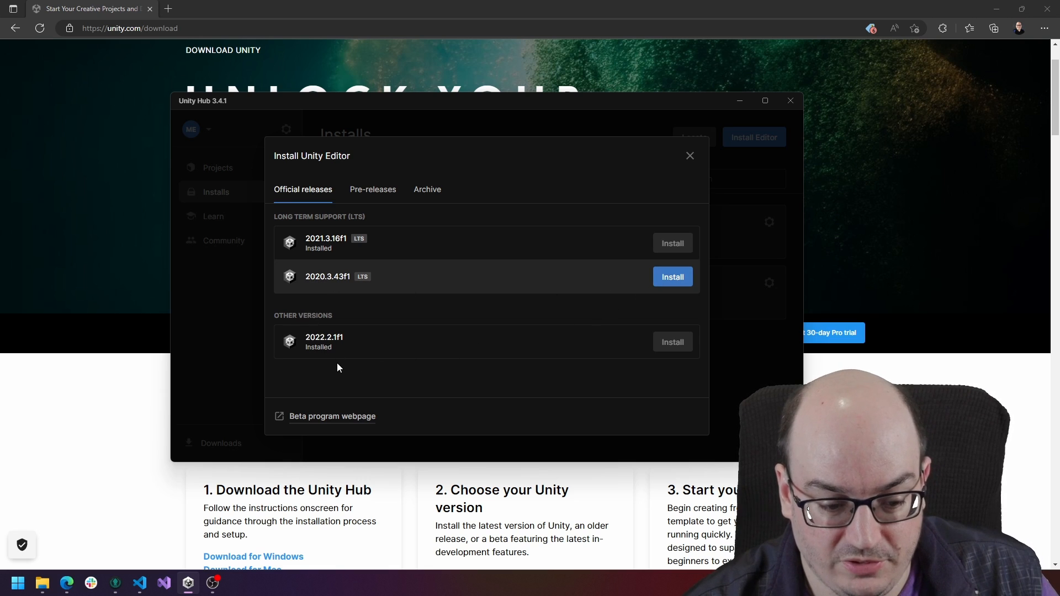
mouse_move(358, 259)
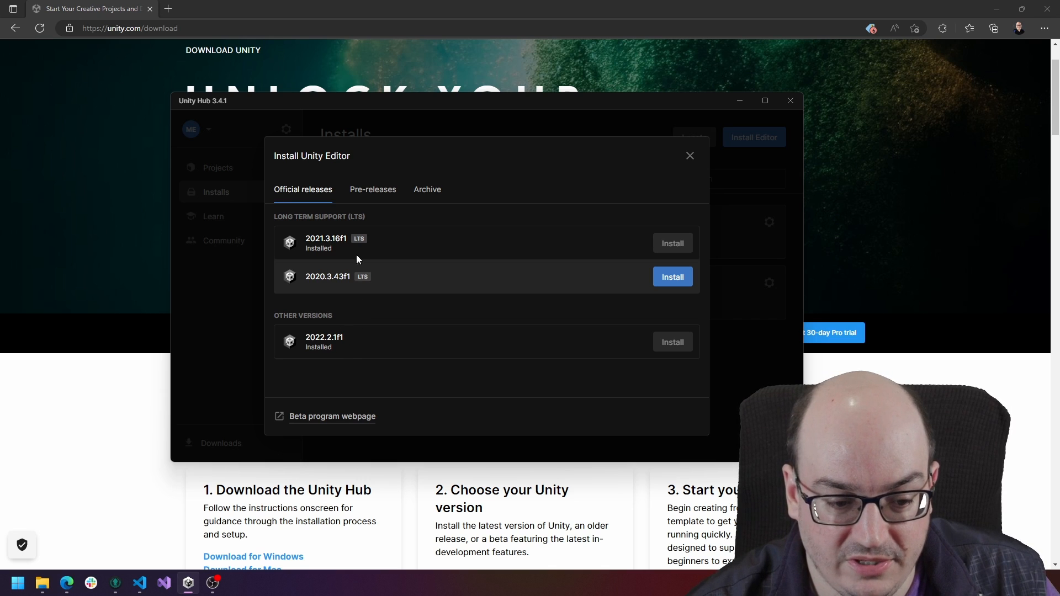
click(373, 189)
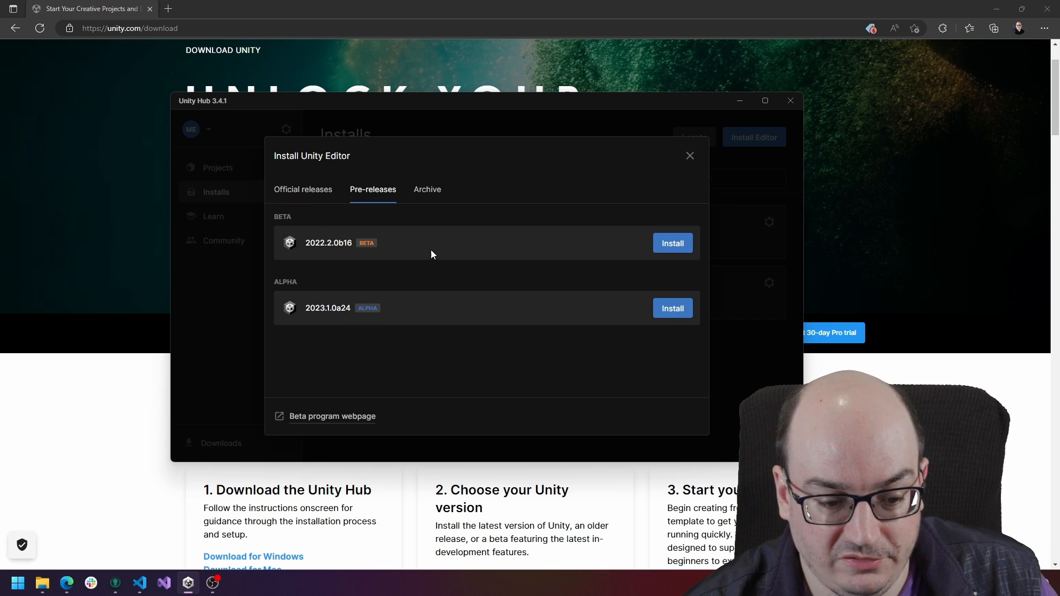
mouse_move(388, 276)
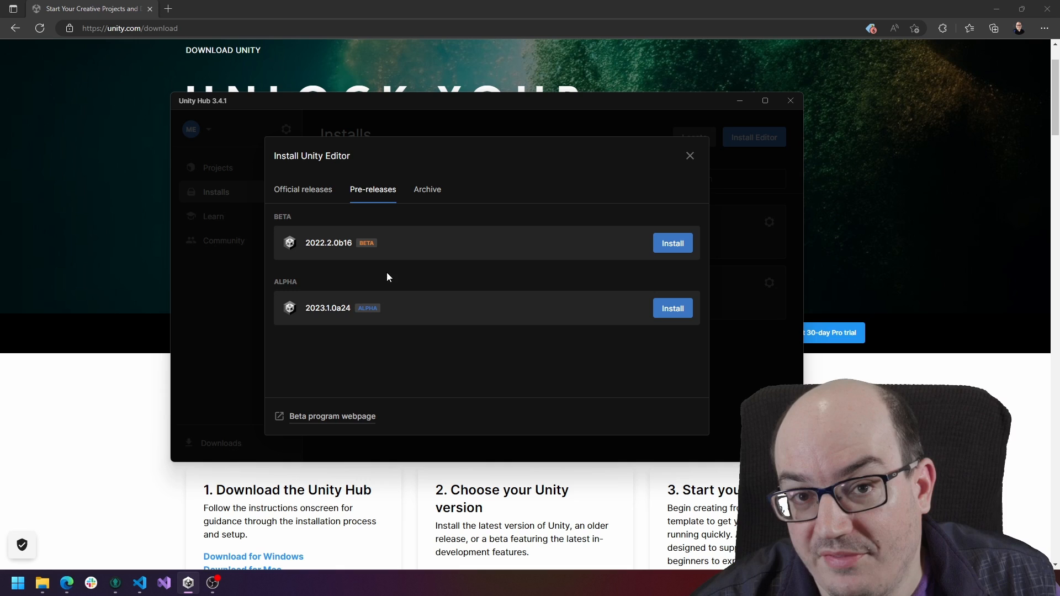
mouse_move(389, 267)
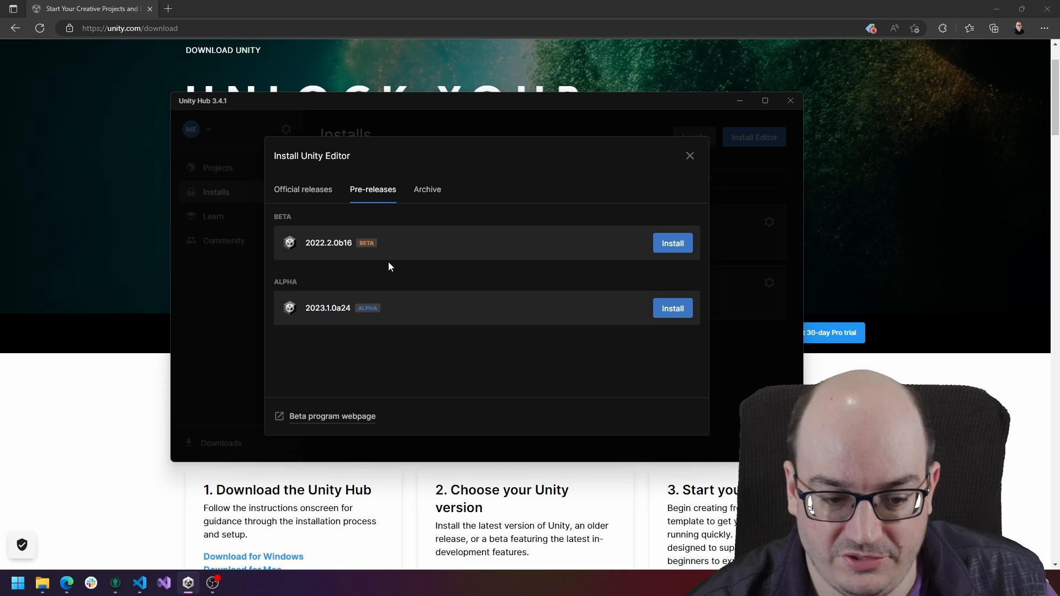
click(427, 189)
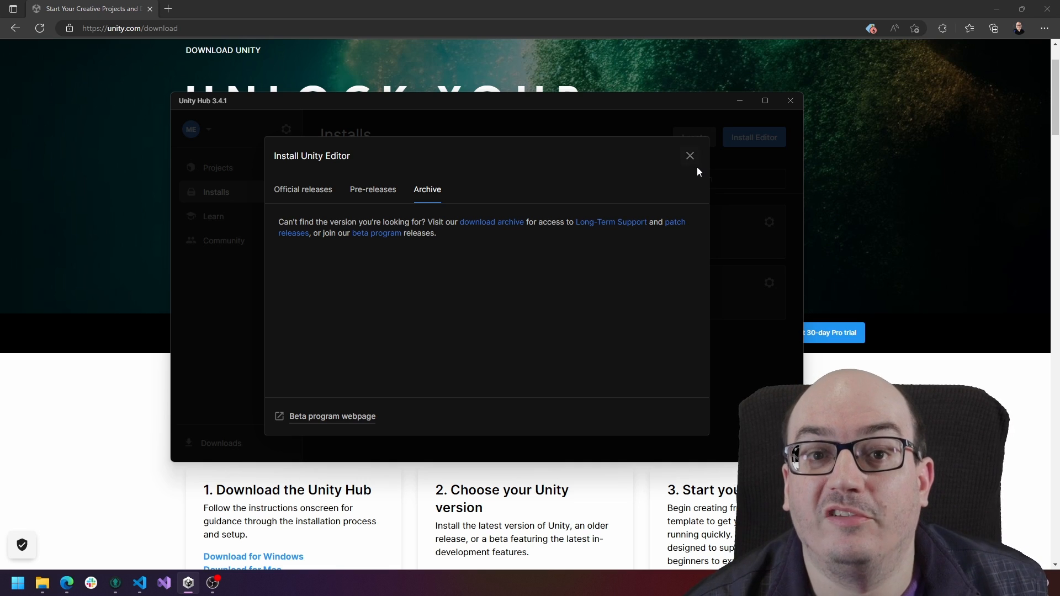
mouse_move(690, 160)
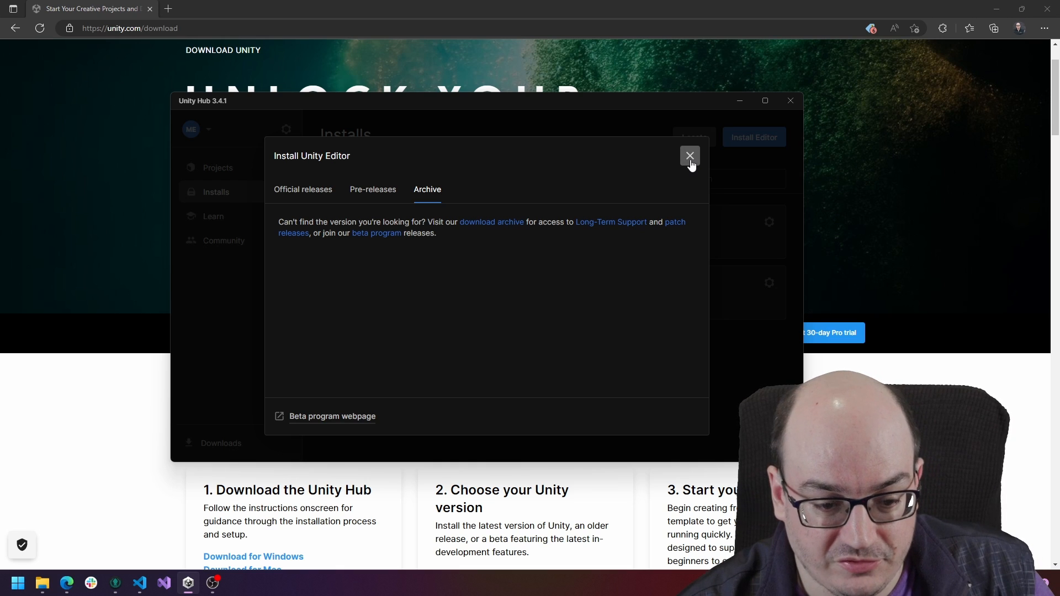
click(303, 189)
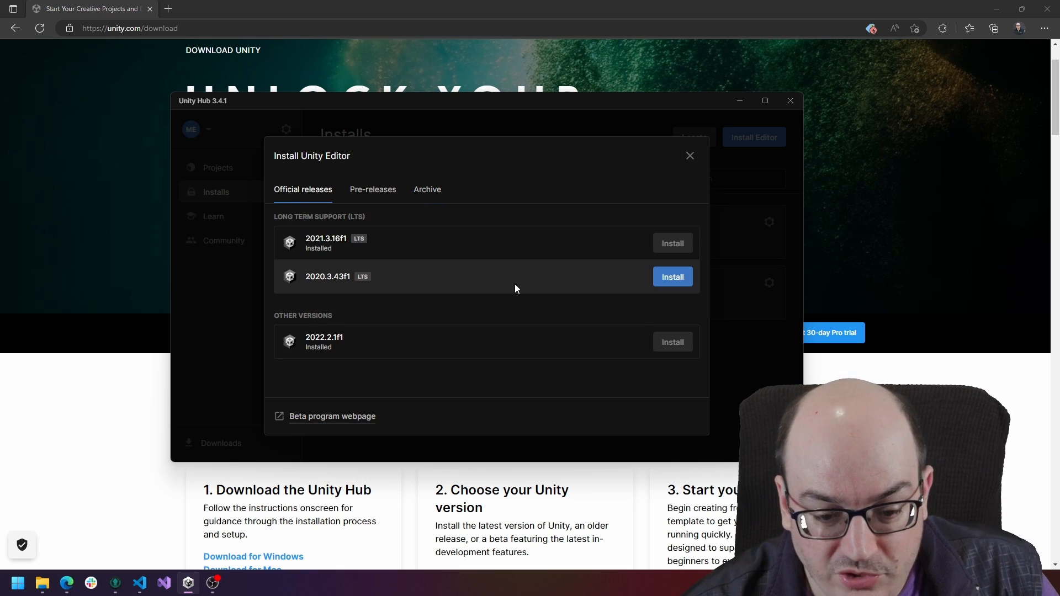
Start installing 2020.3.43f1, toggling WebGL off again and checking Linux Mono, Mac Mono and UWP.
click(672, 277)
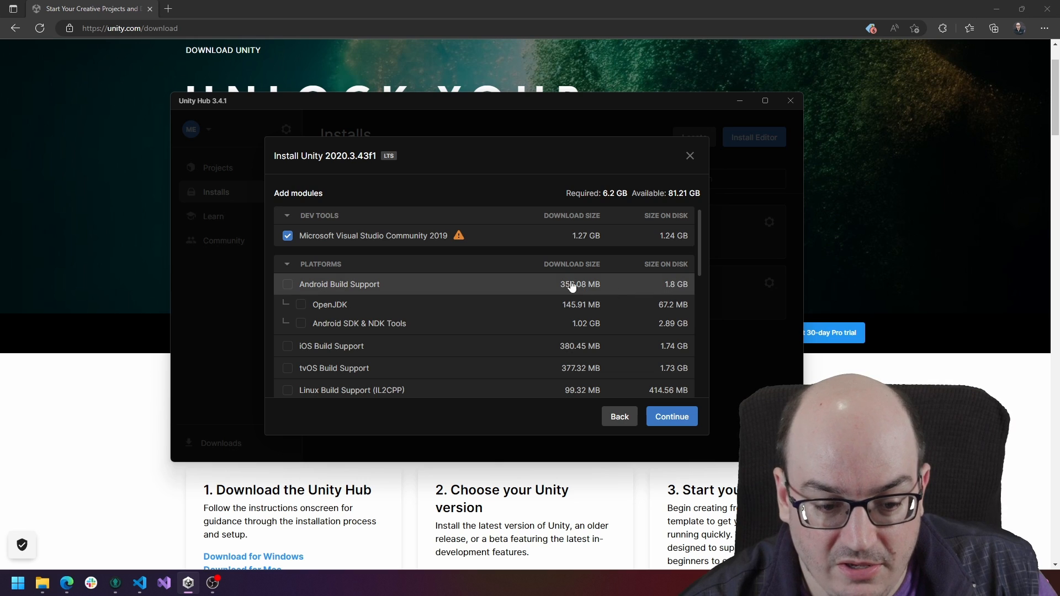
scroll(down, 3)
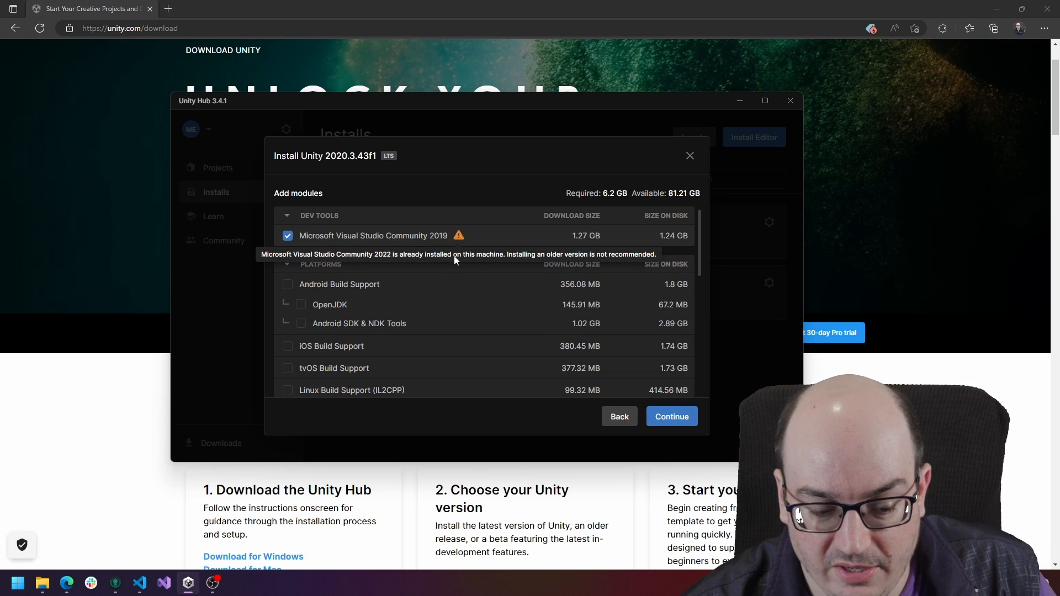
mouse_move(462, 301)
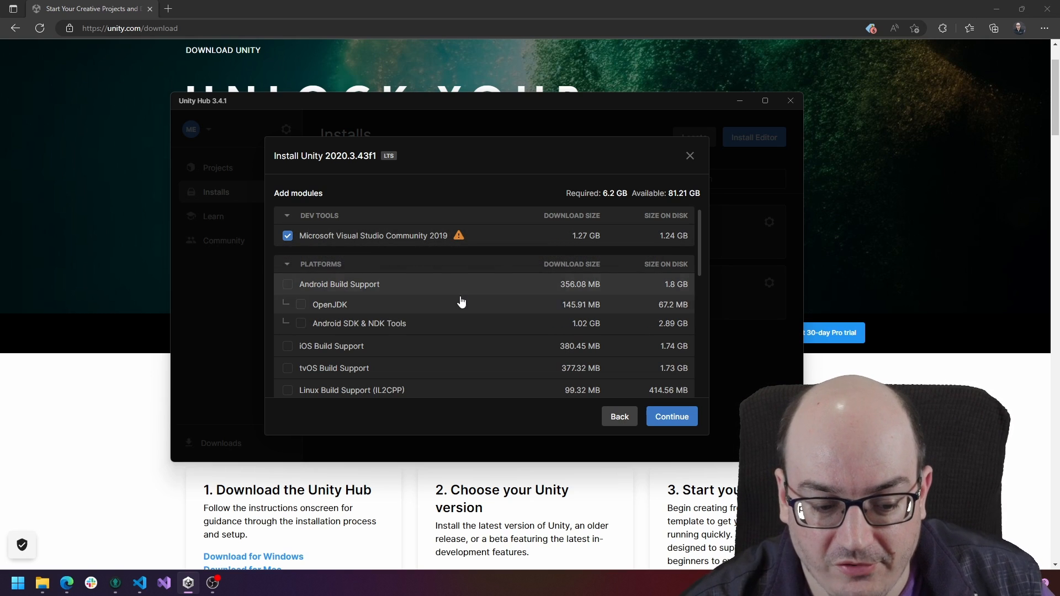
scroll(down, 3)
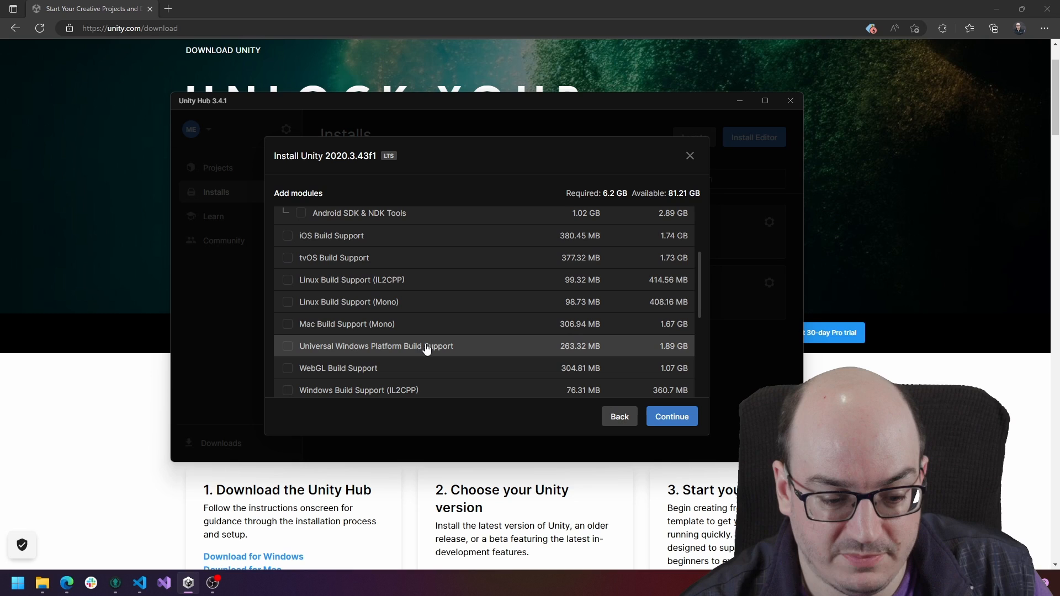
mouse_move(355, 376)
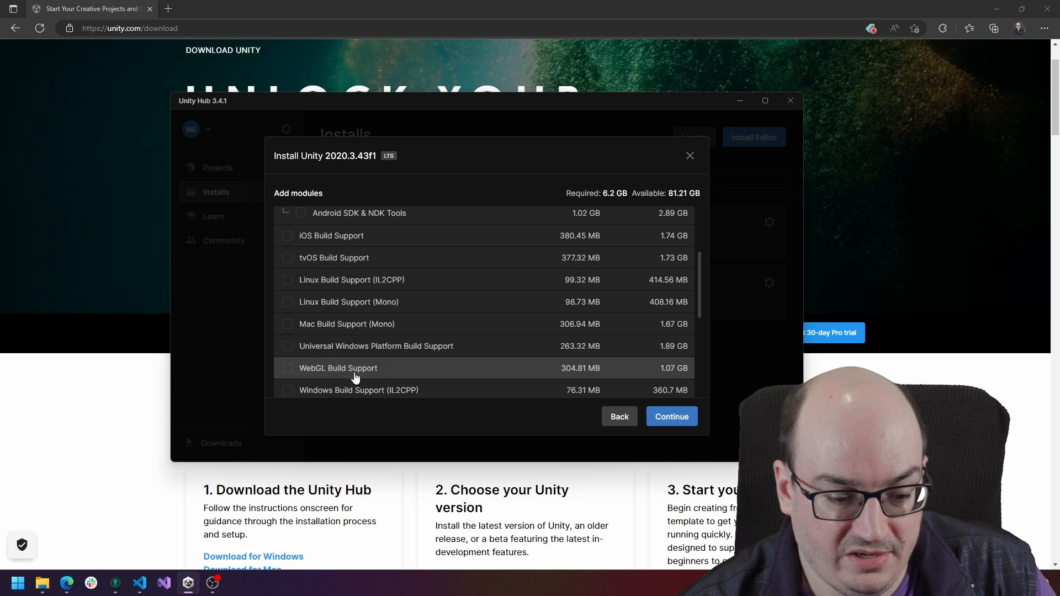
click(288, 369)
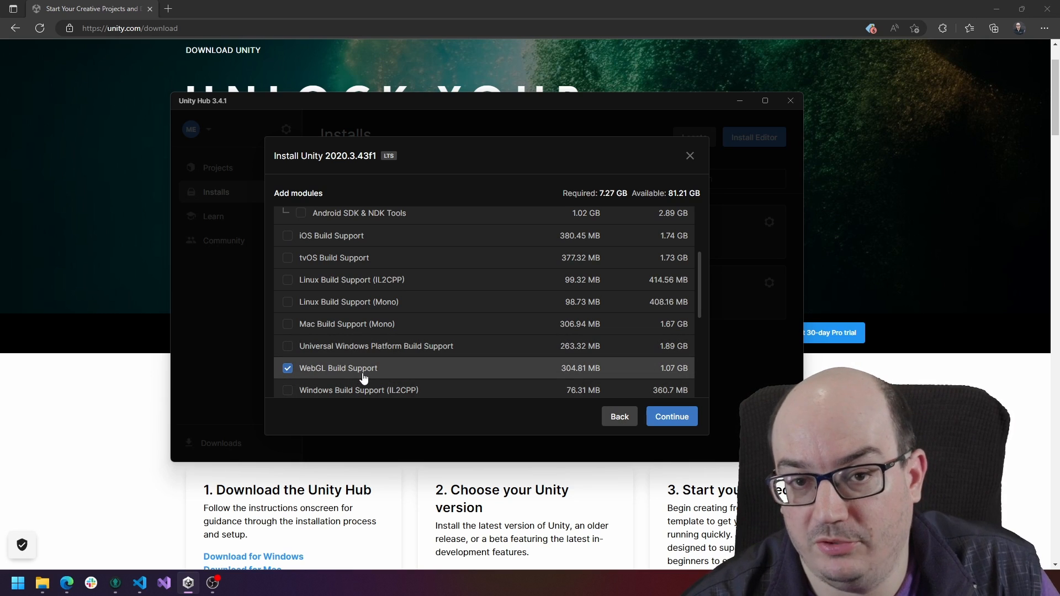
click(287, 368)
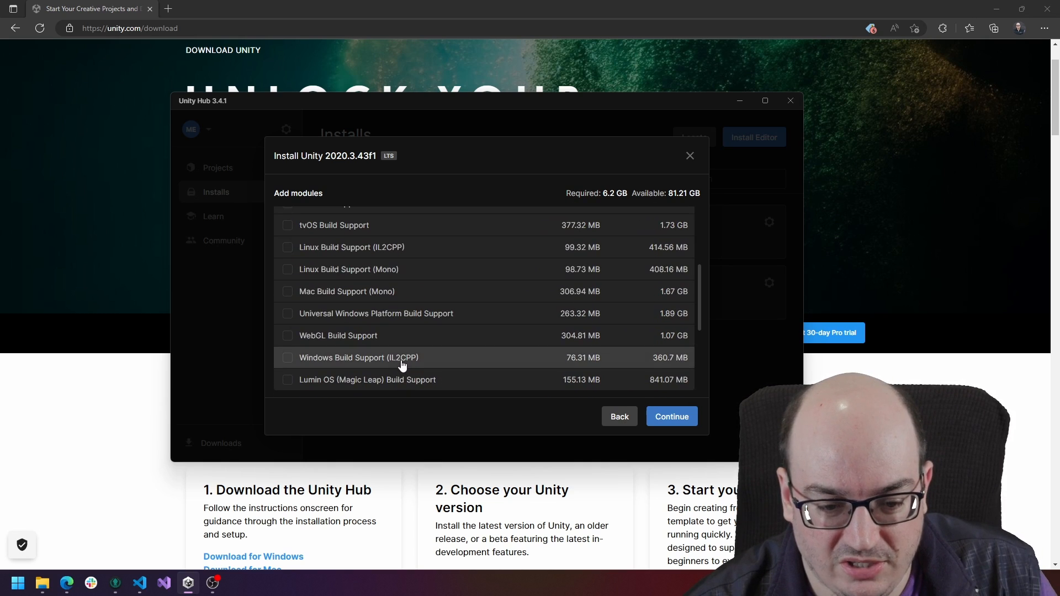
mouse_move(371, 323)
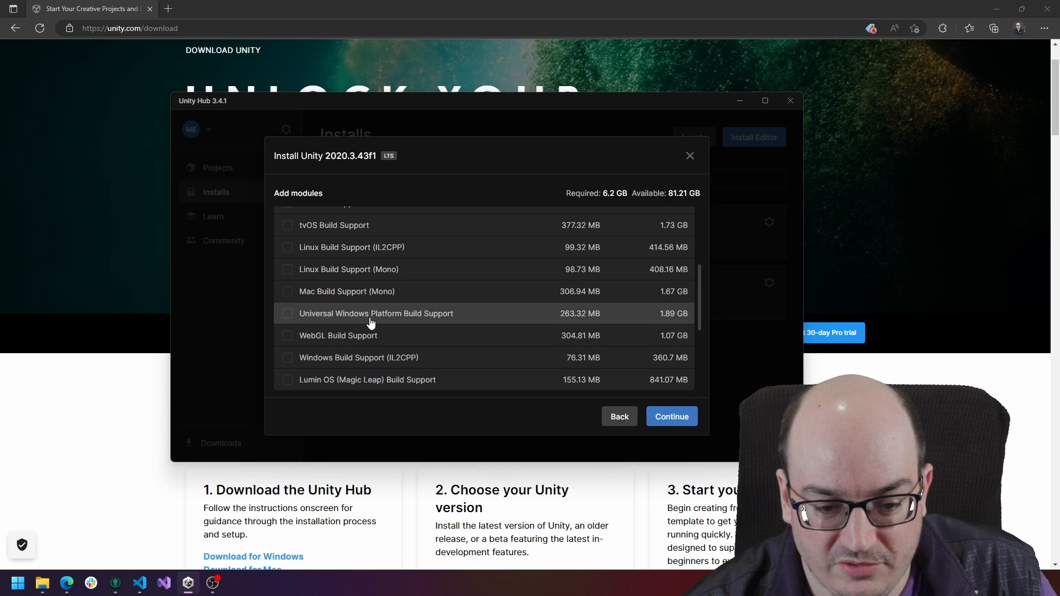
click(287, 314)
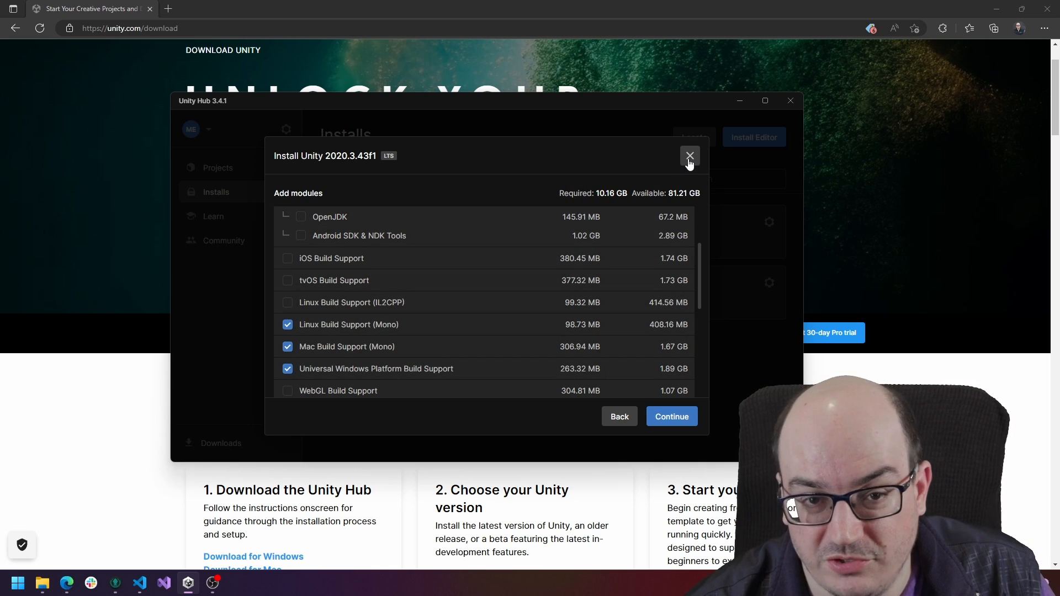
Cancel the 2020.3.43f1 install and browse the Learn page's featured projects and courses.
click(689, 155)
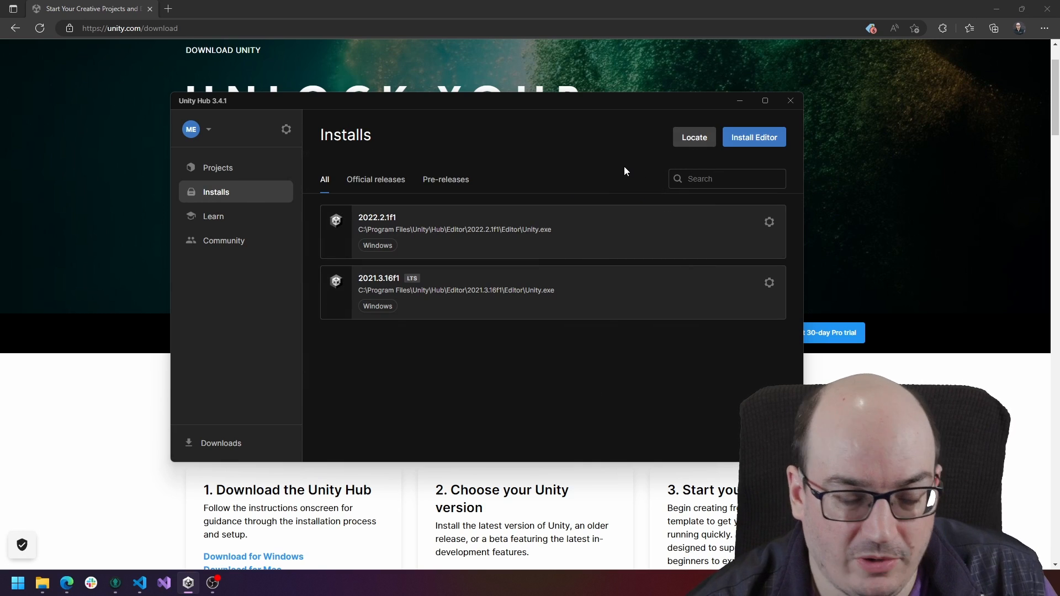
mouse_move(598, 165)
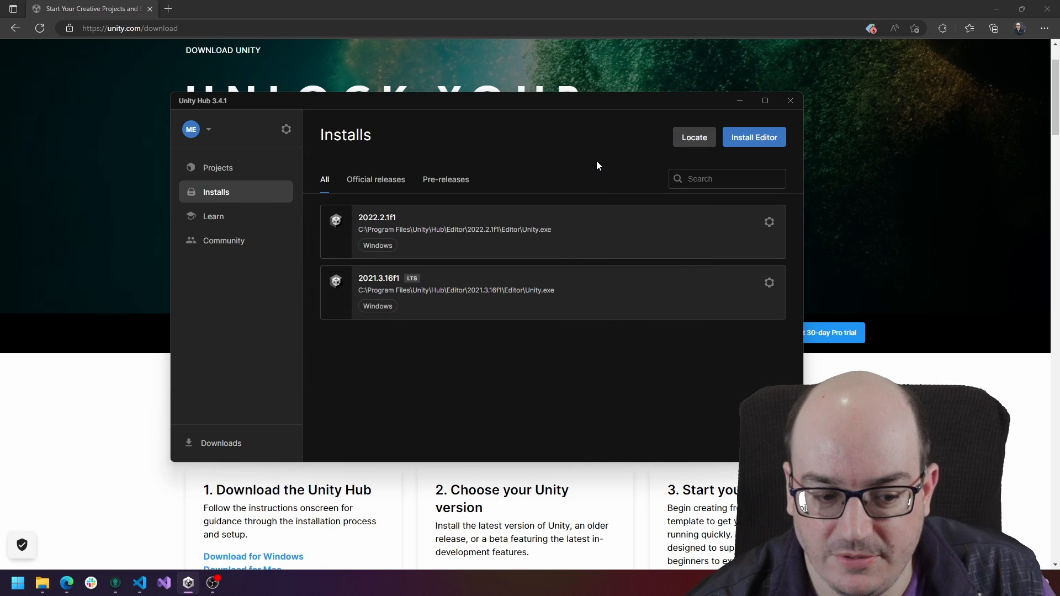
click(214, 217)
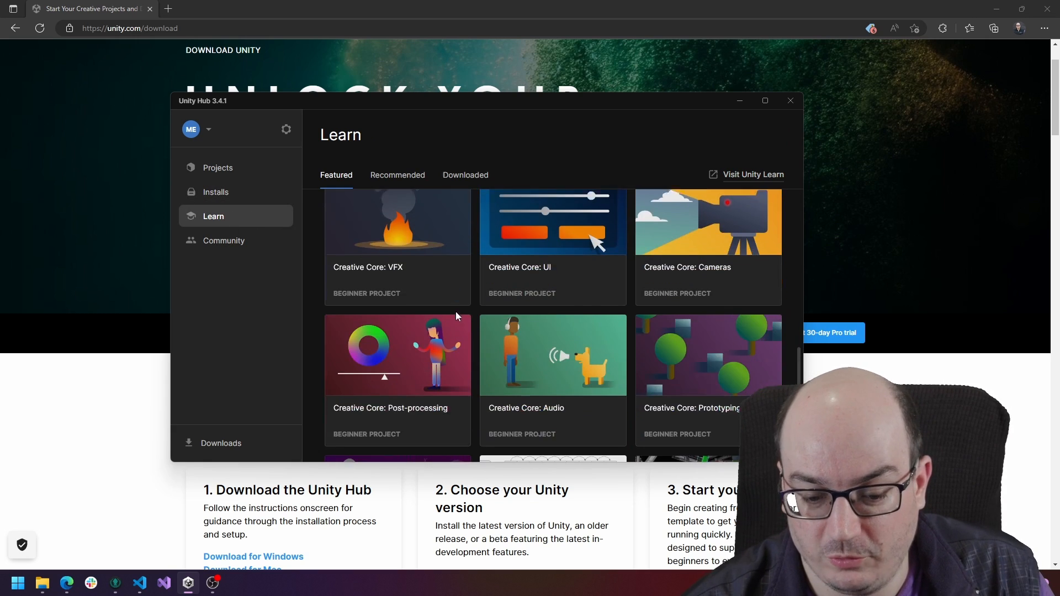
scroll(down, 3)
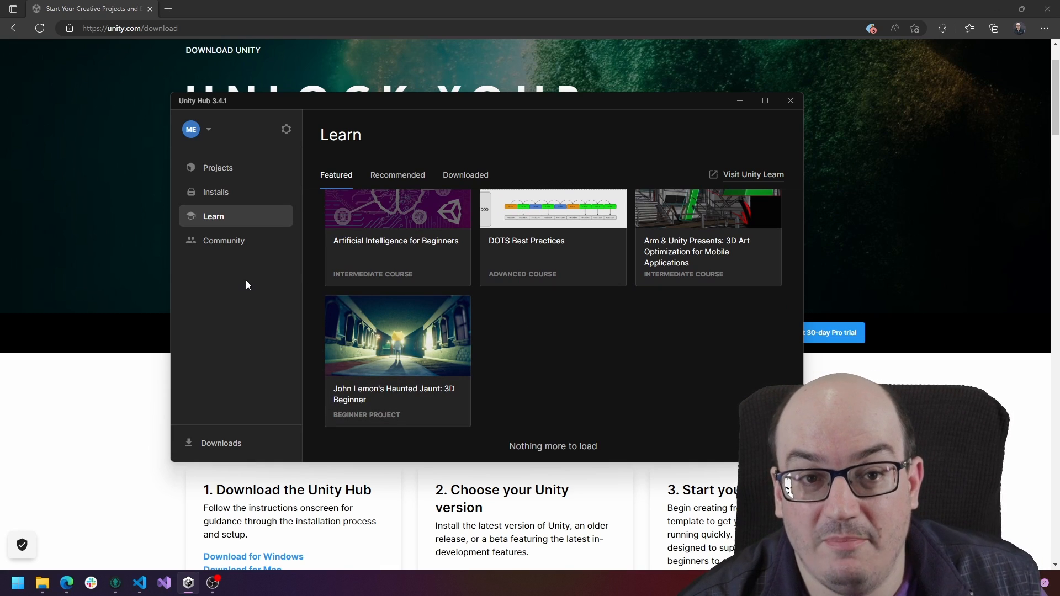
mouse_move(238, 249)
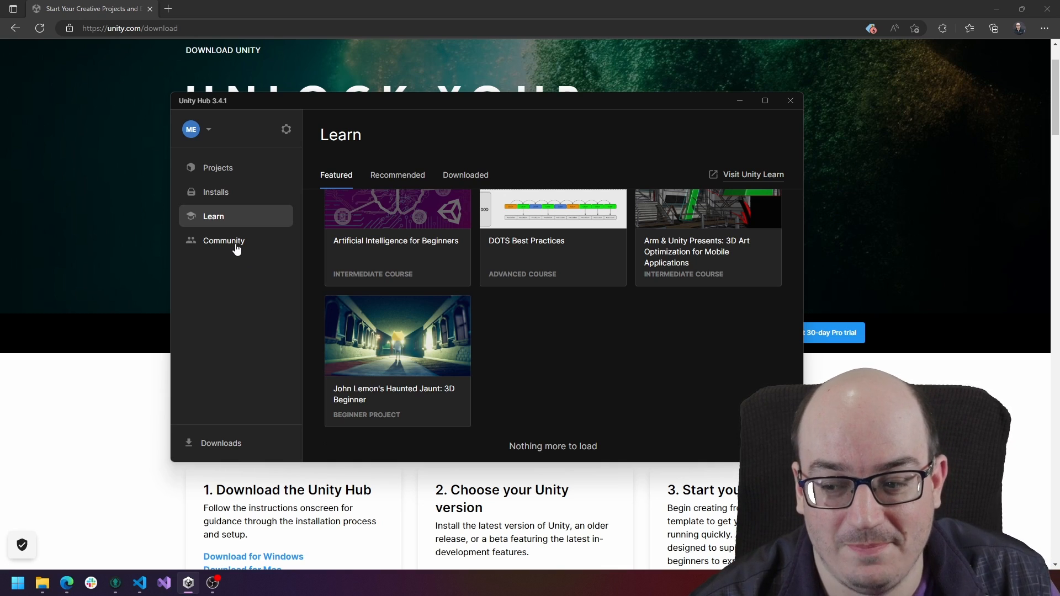
Browse the Community resources, then return to the Projects list of three projects.
click(224, 241)
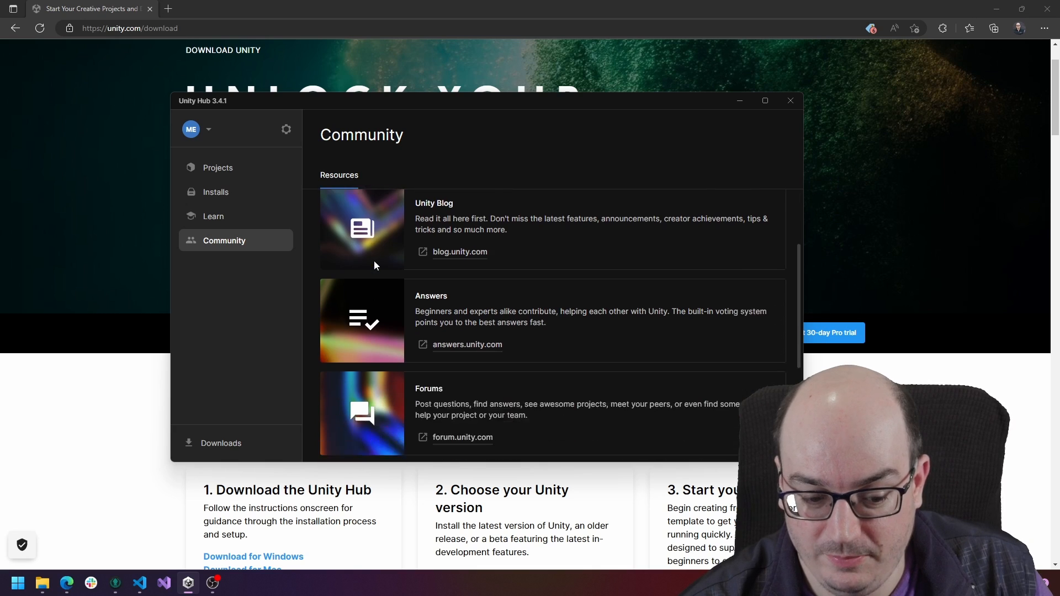
scroll(down, 3)
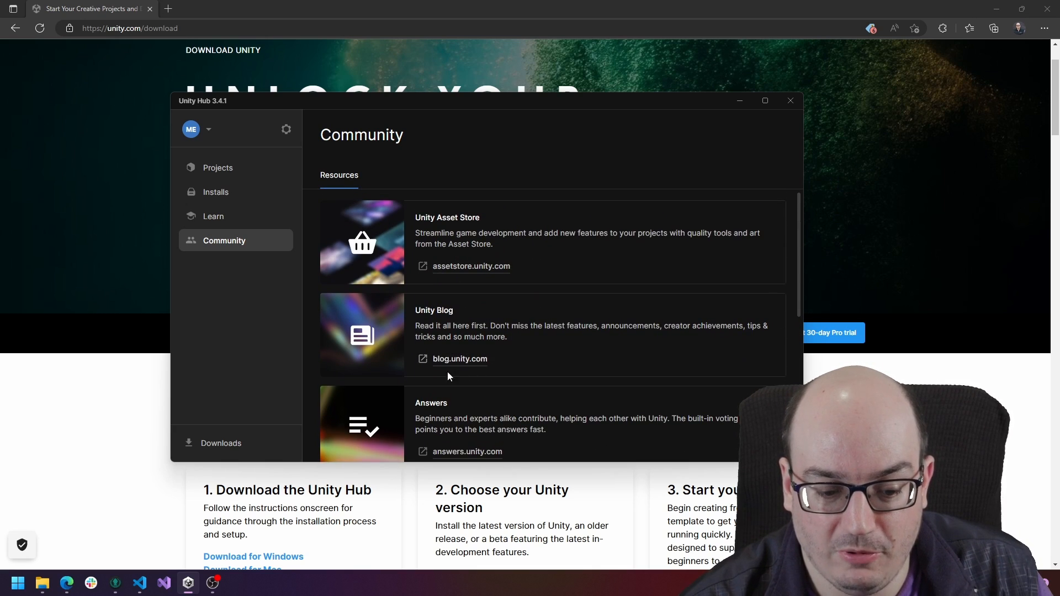
mouse_move(230, 312)
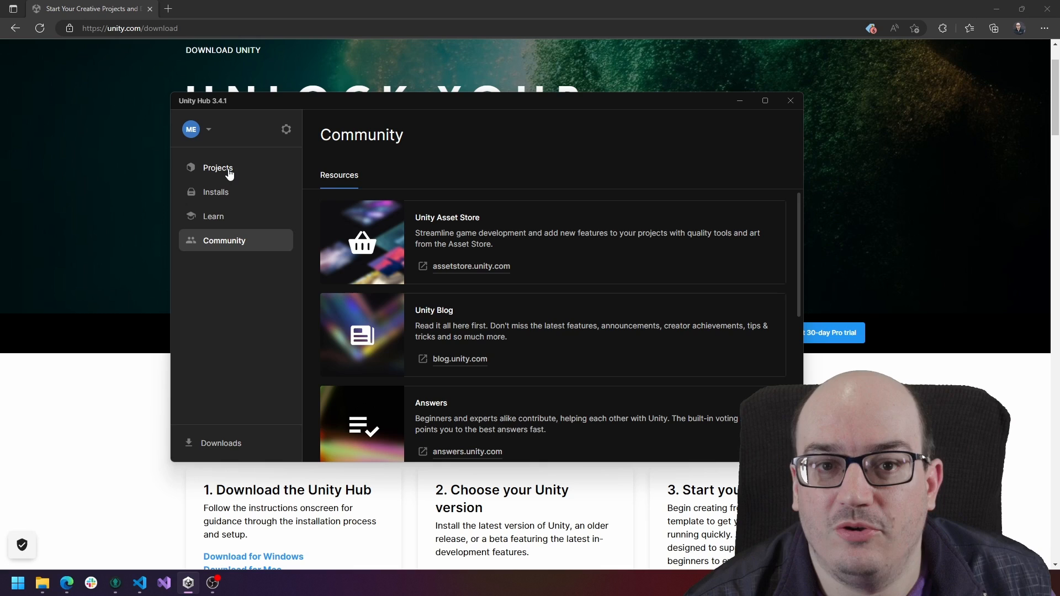
click(218, 168)
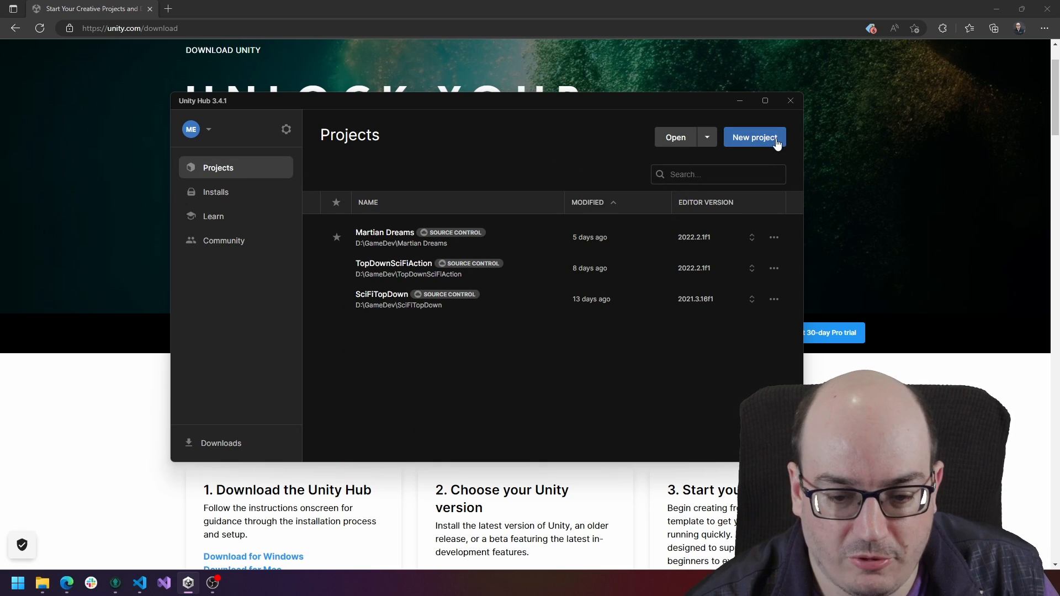
Start a new 3D project and switch its editor version to 2022.2.1f1.
click(754, 137)
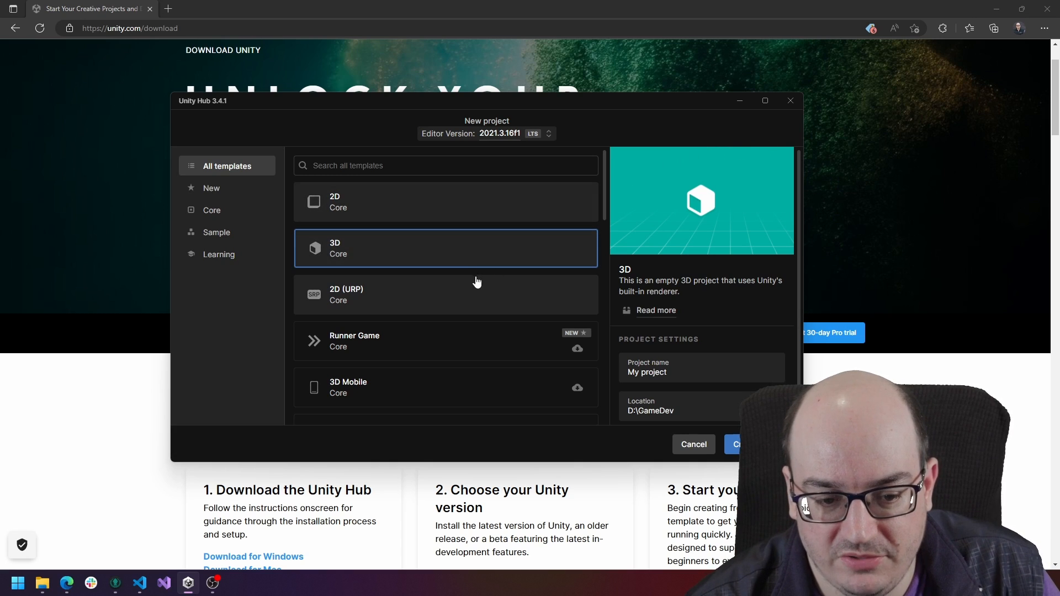
click(549, 133)
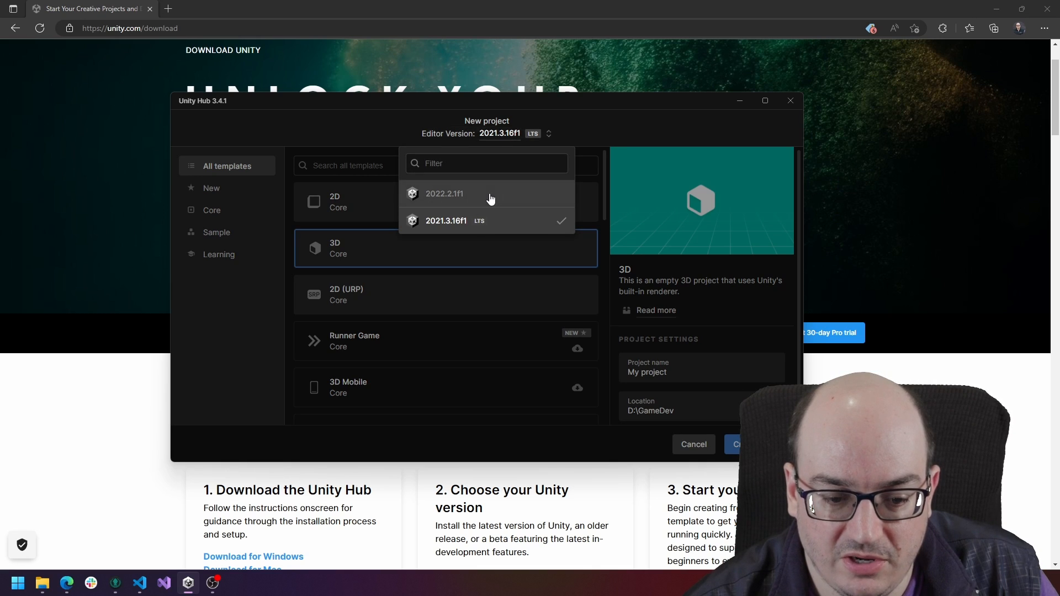
click(444, 194)
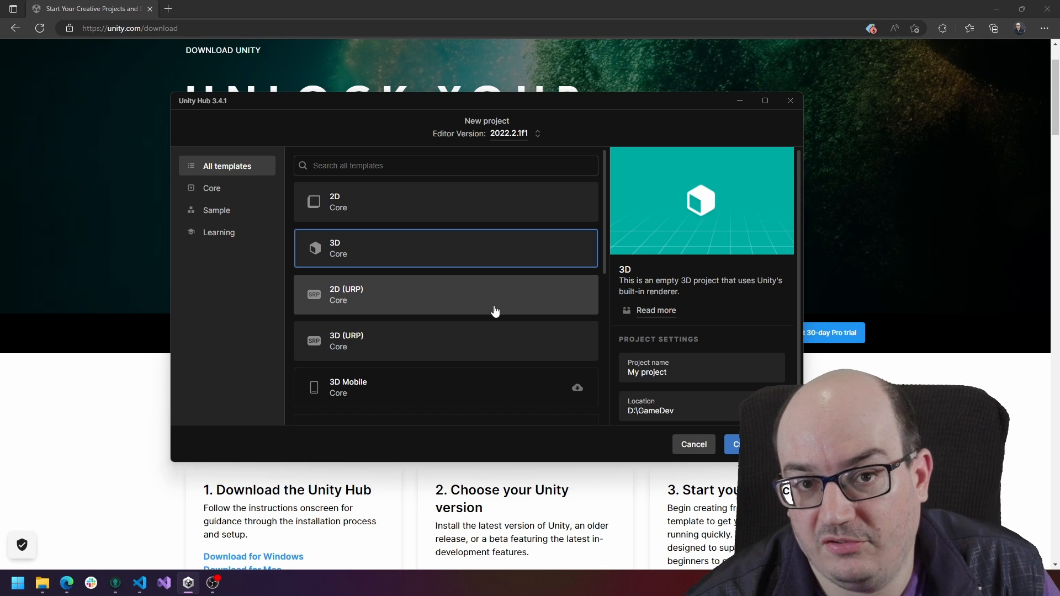
mouse_move(477, 265)
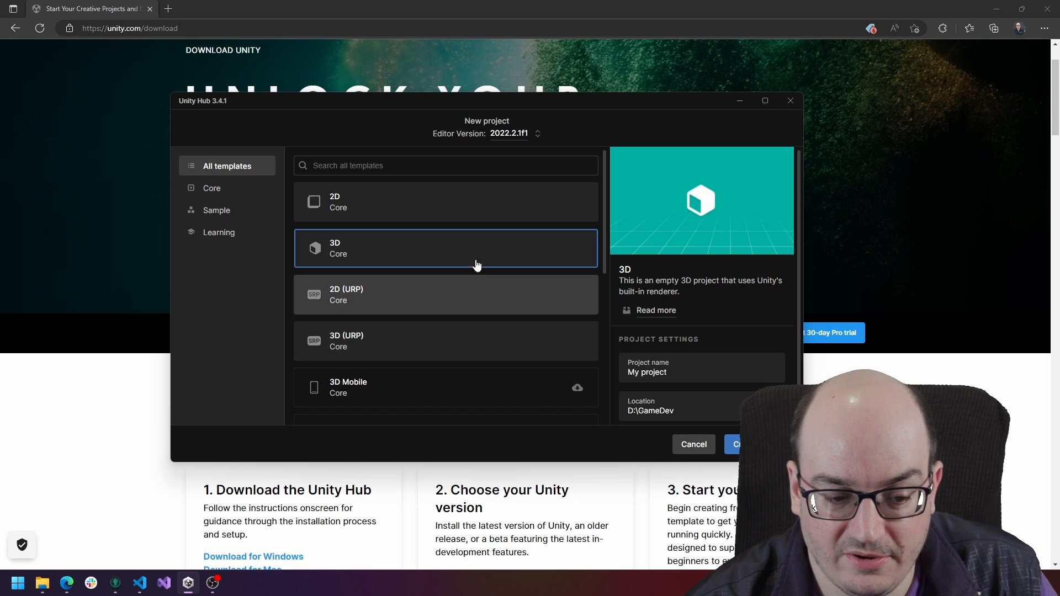
mouse_move(464, 261)
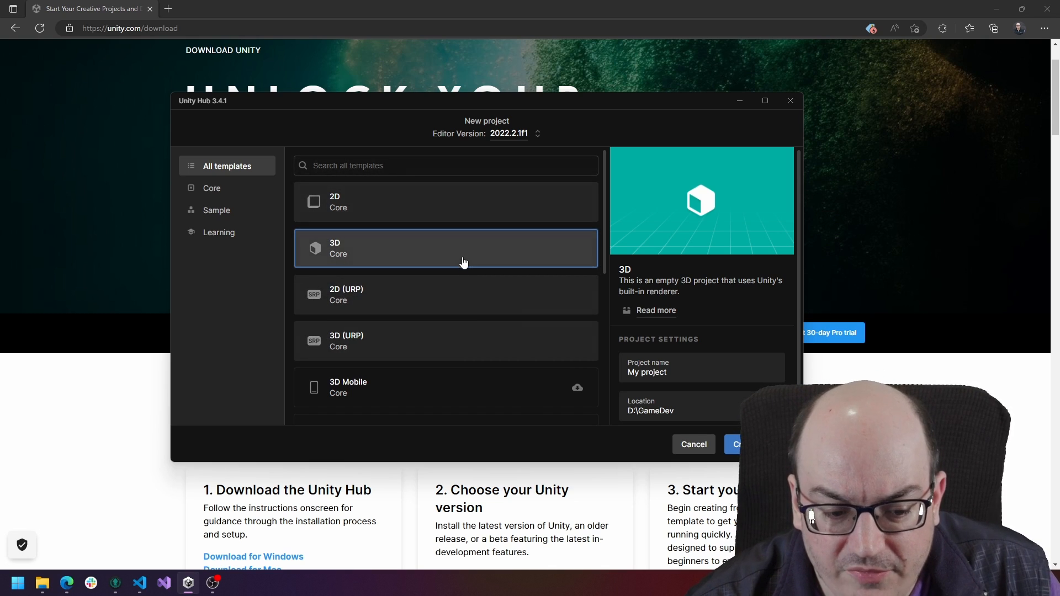
Scroll the template list and preview the AR template with its download option.
scroll(down, 3)
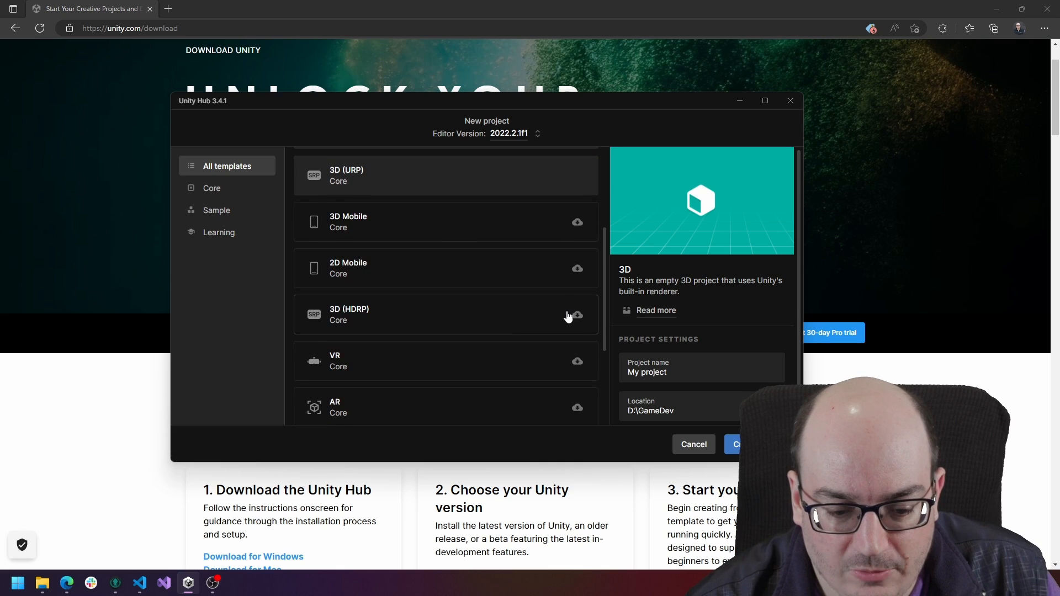
scroll(down, 3)
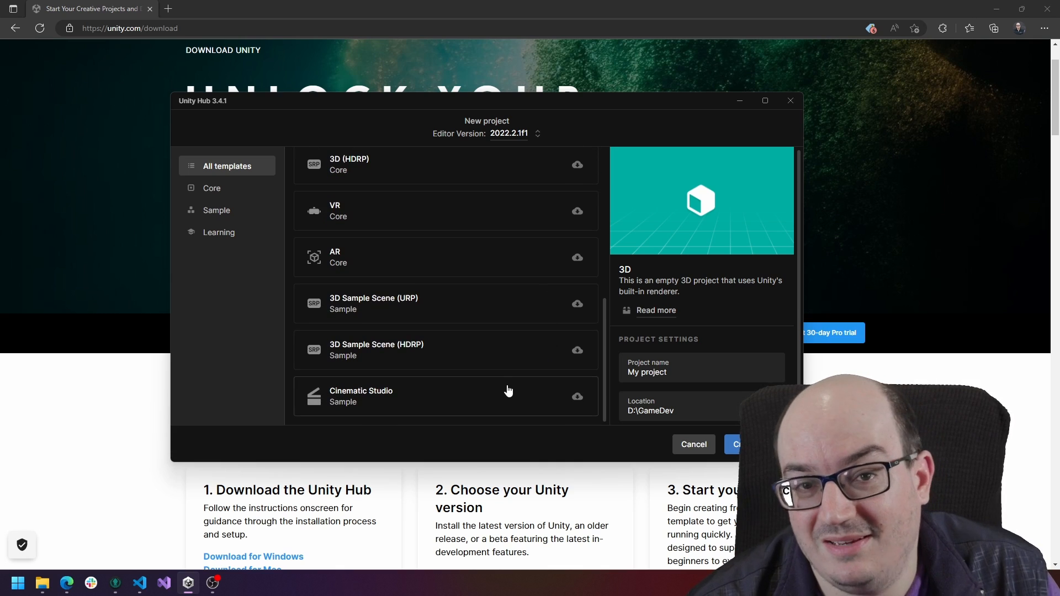
scroll(up, 3)
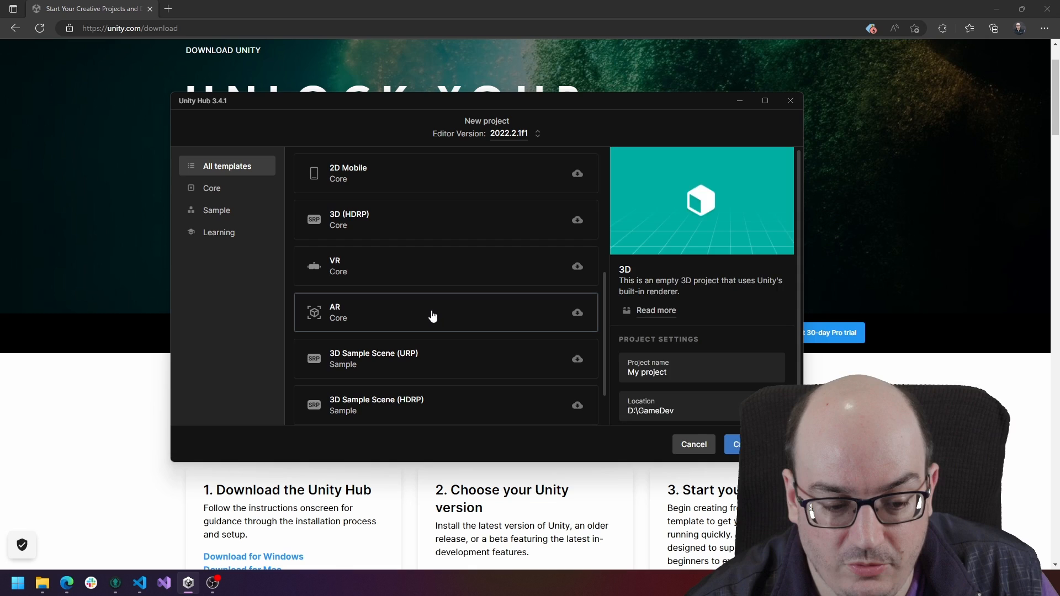
click(432, 317)
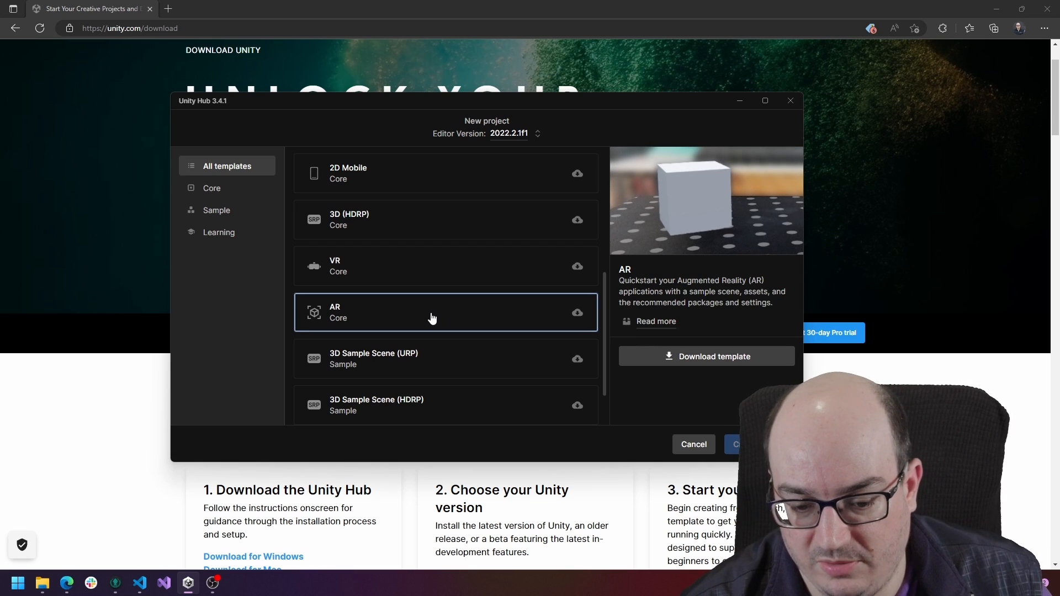
mouse_move(429, 322)
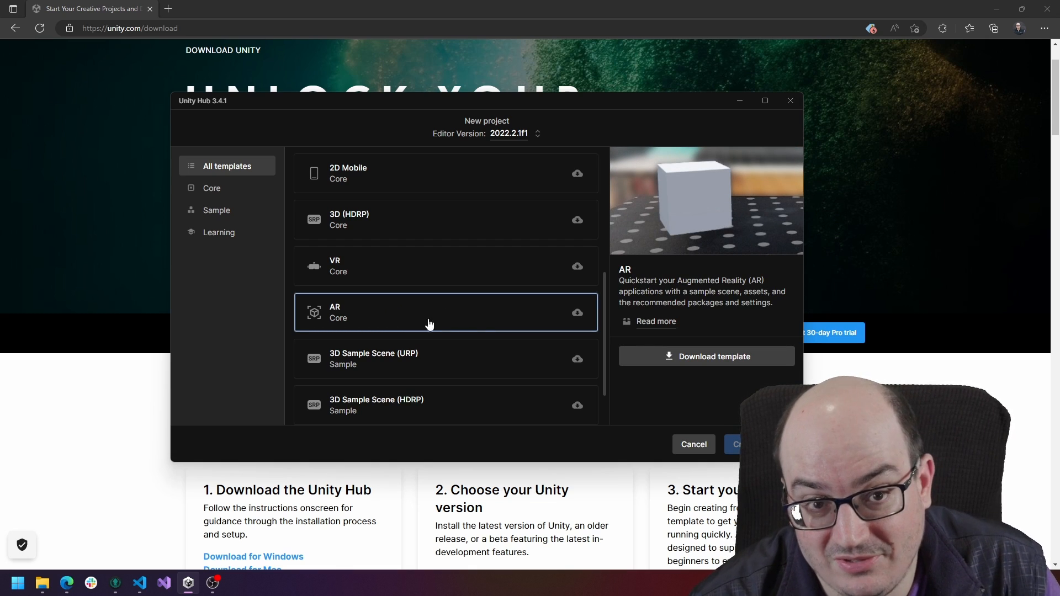
mouse_move(477, 339)
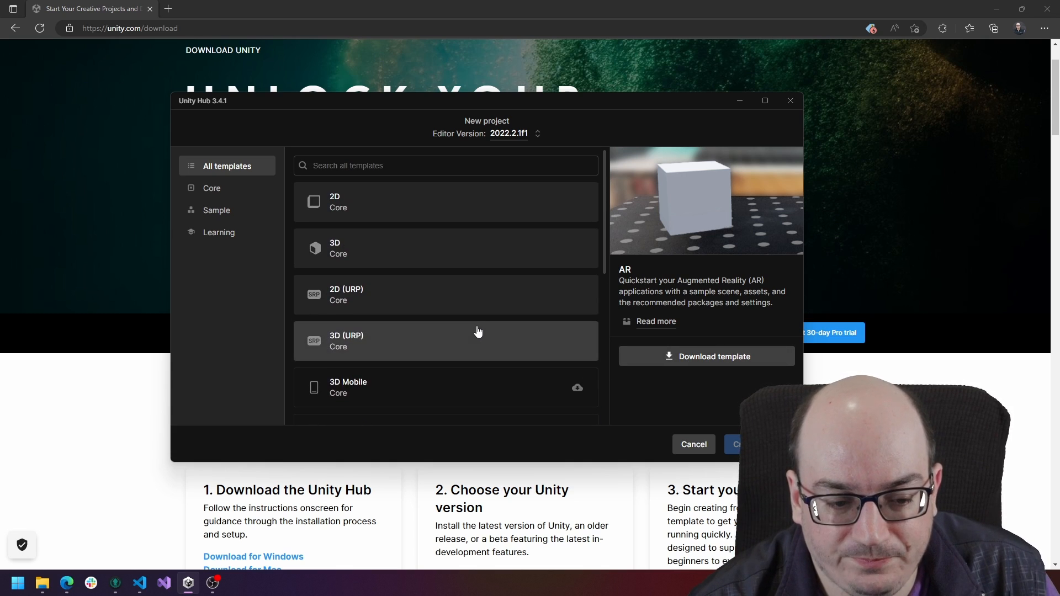
mouse_move(483, 218)
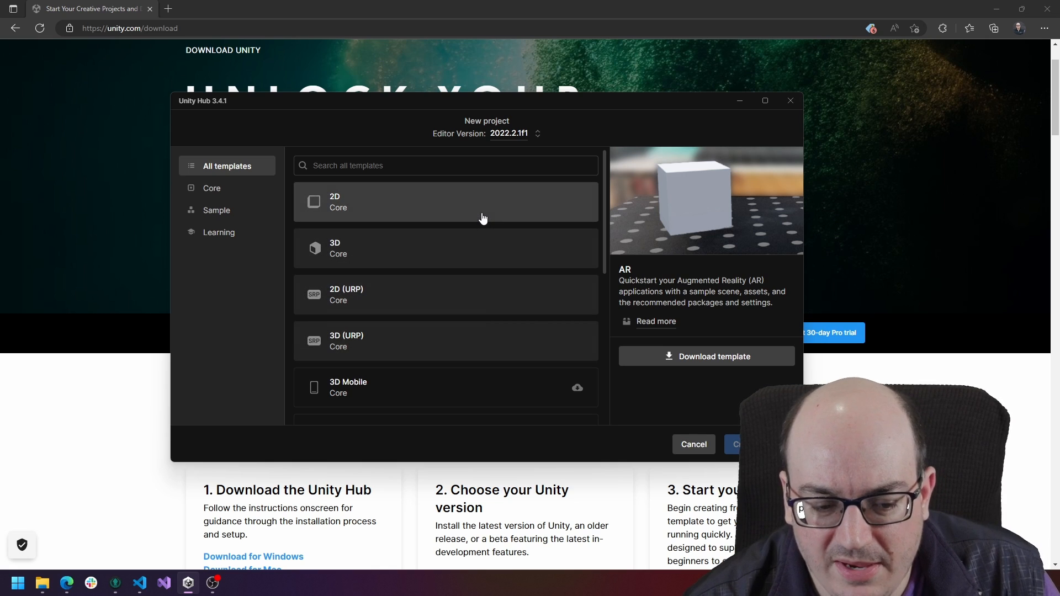
mouse_move(464, 219)
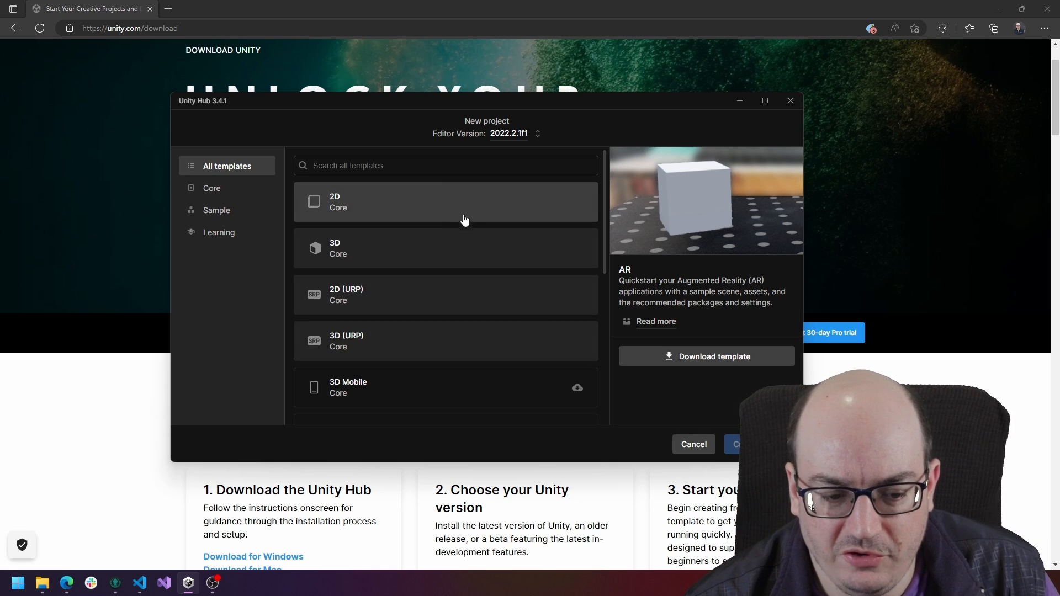
Select the 3D (Core) template with built-in renderer.
click(462, 248)
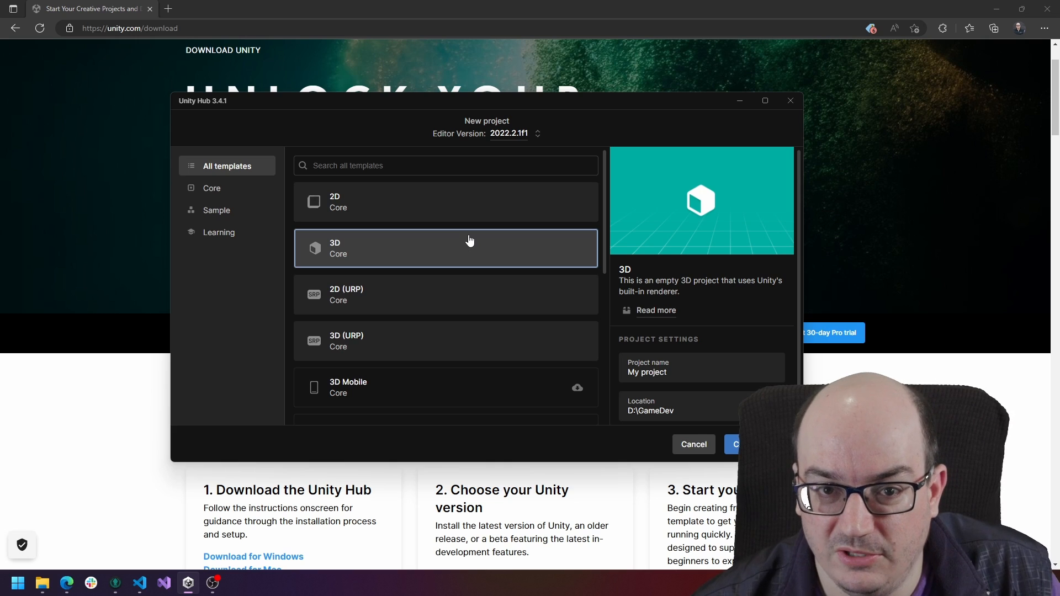
mouse_move(432, 244)
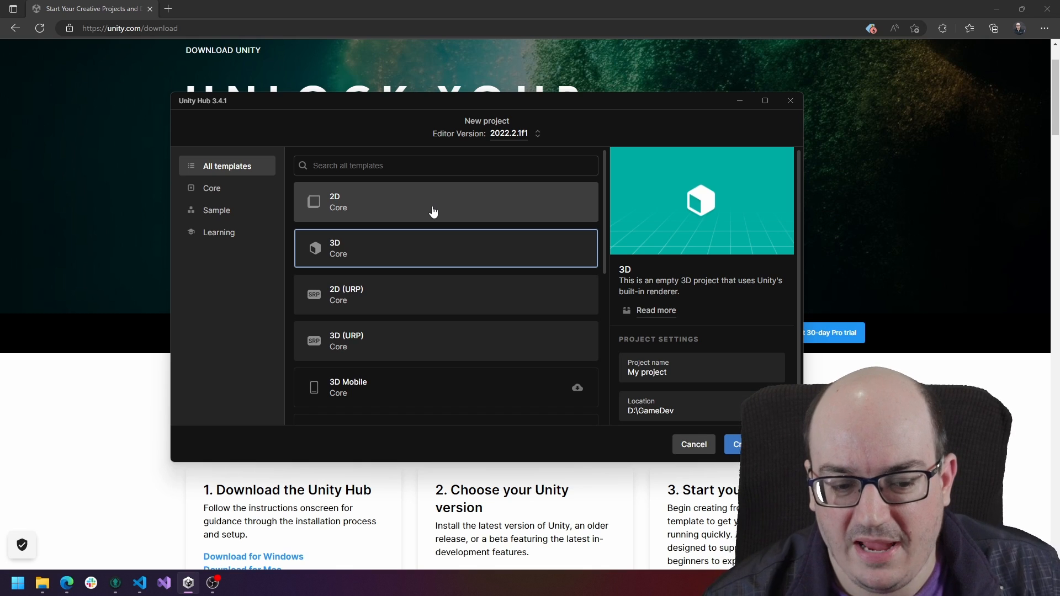
mouse_move(438, 214)
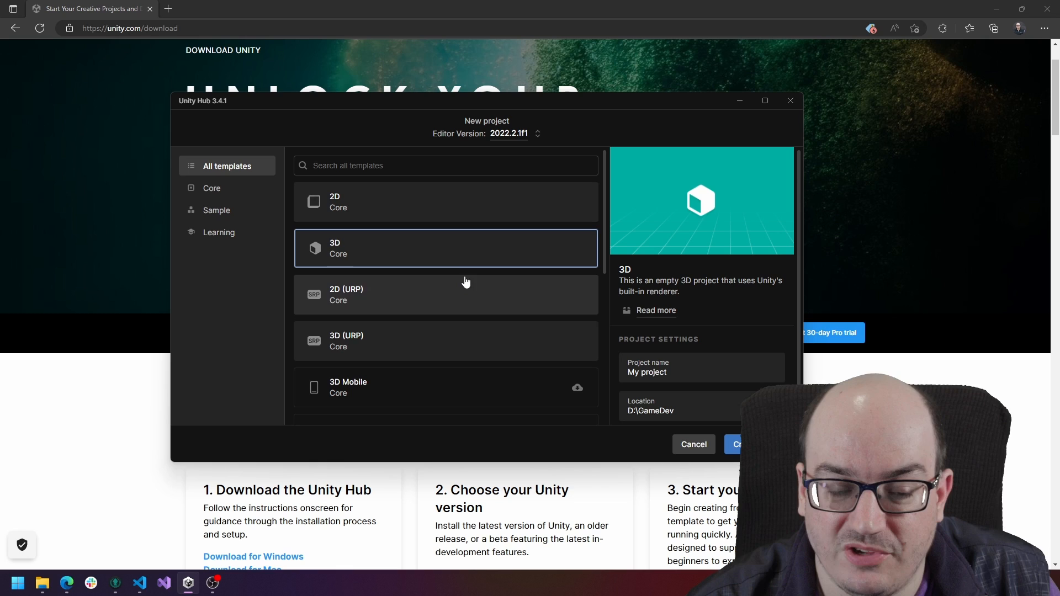
mouse_move(467, 341)
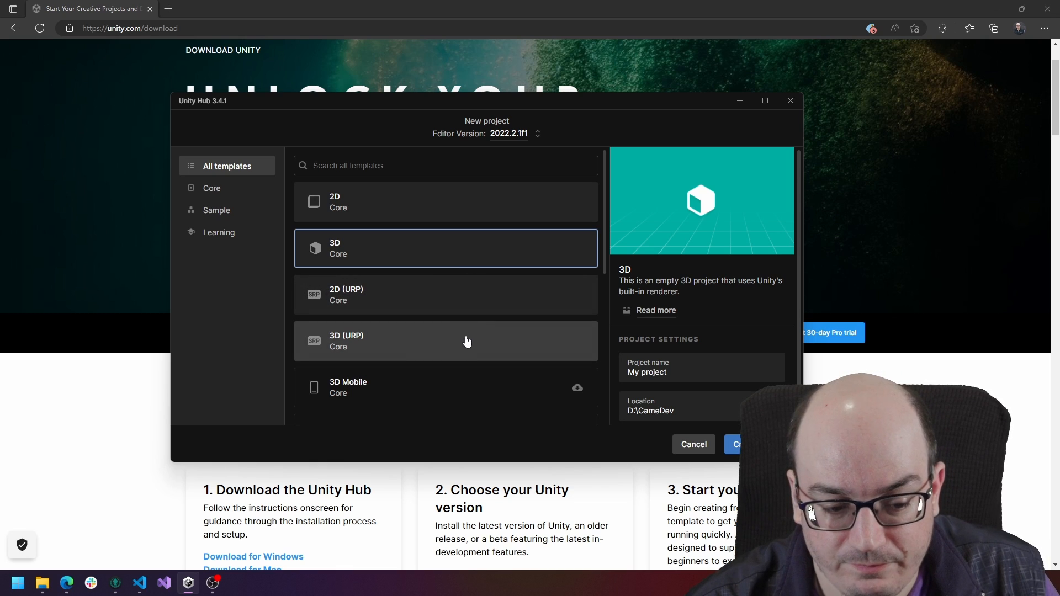
mouse_move(427, 261)
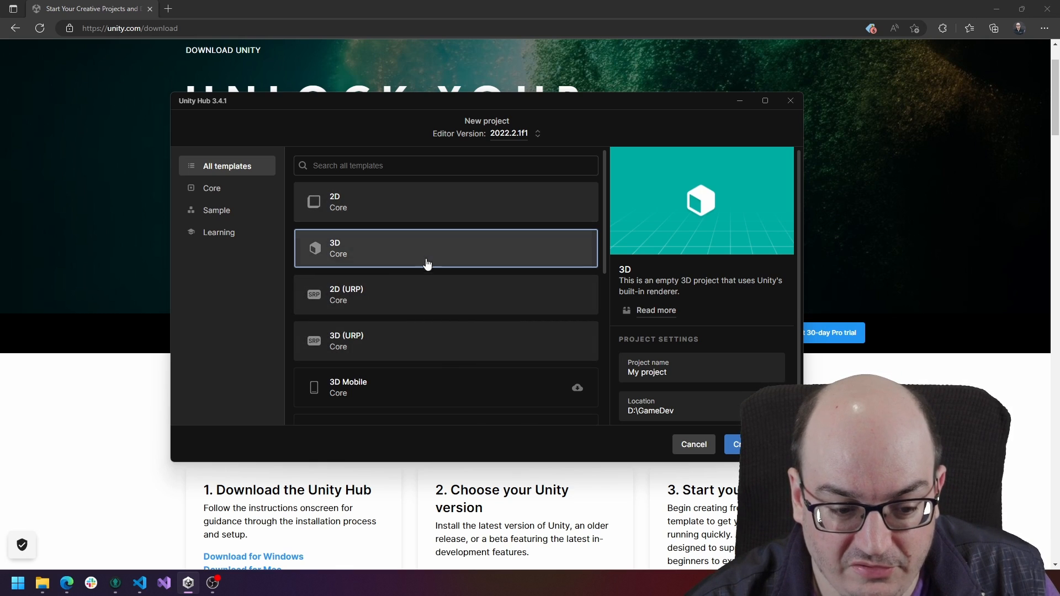
mouse_move(413, 336)
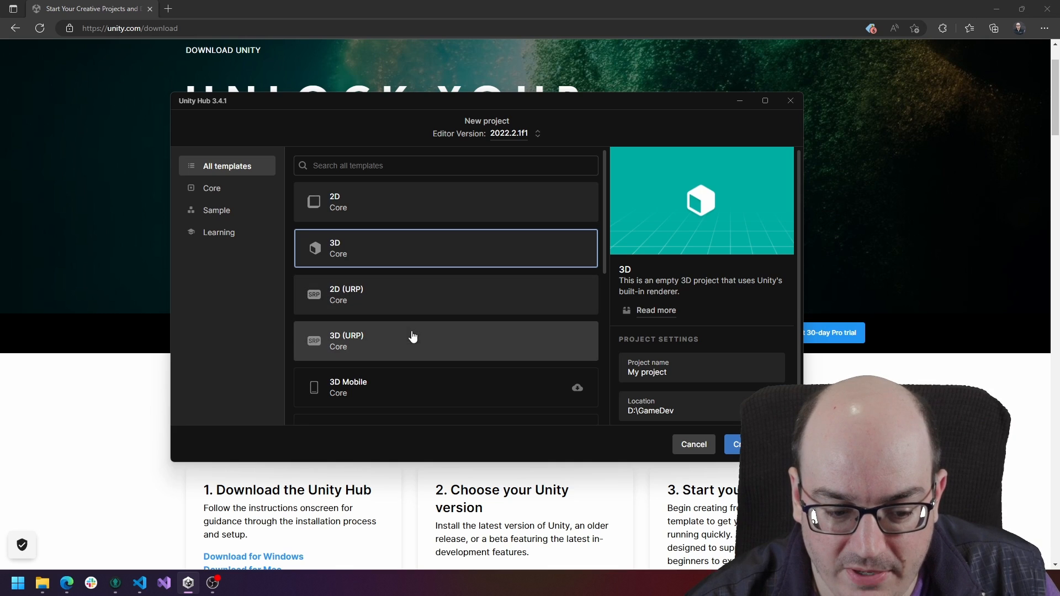
mouse_move(434, 334)
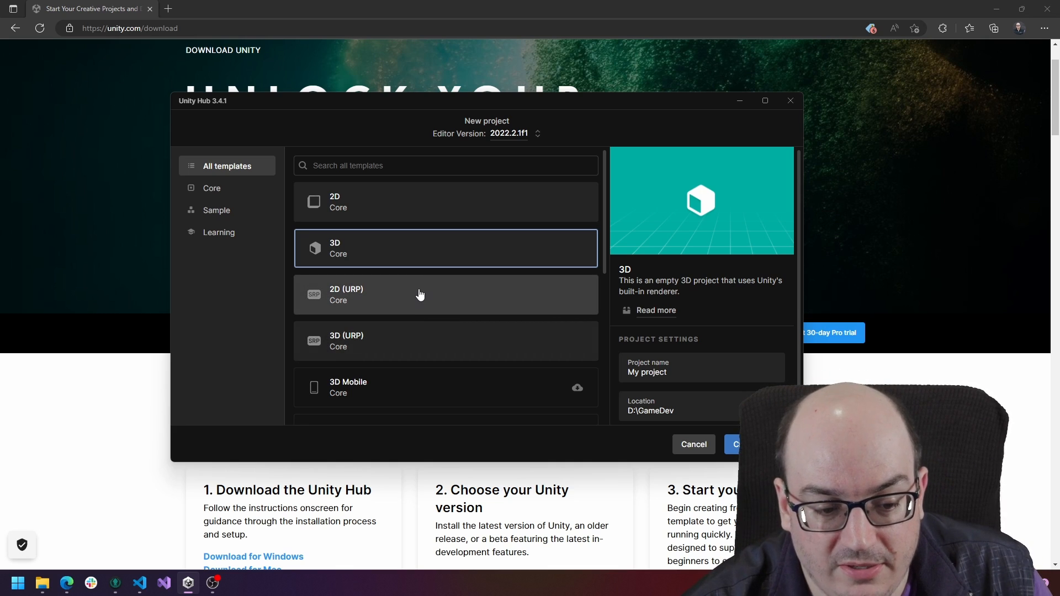
mouse_move(392, 246)
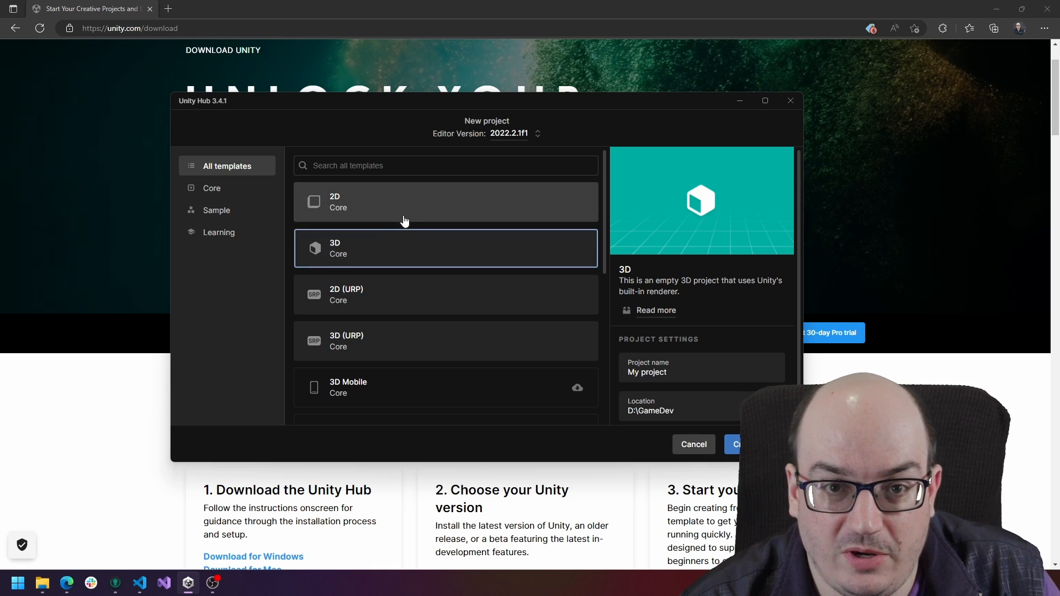
mouse_move(402, 255)
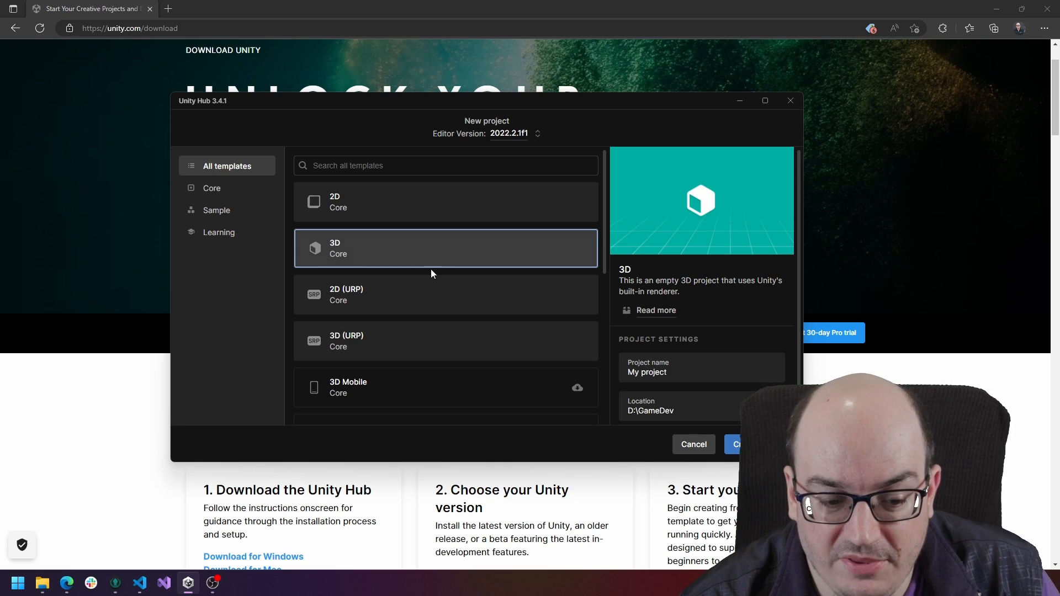
Scroll the templates and select 3D (URP) to view its Universal Render Pipeline description.
scroll(down, 3)
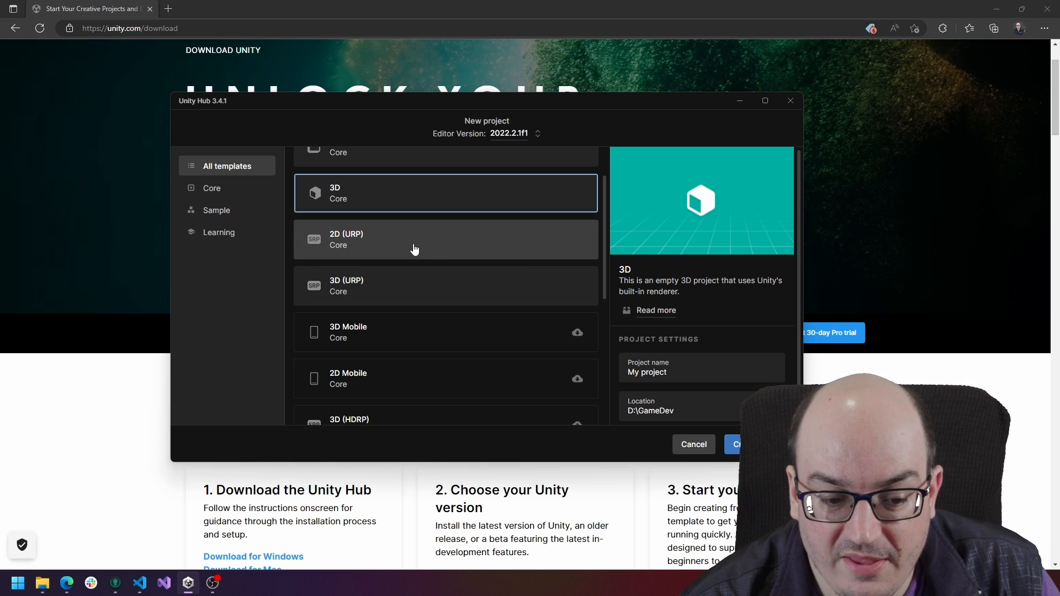
click(431, 286)
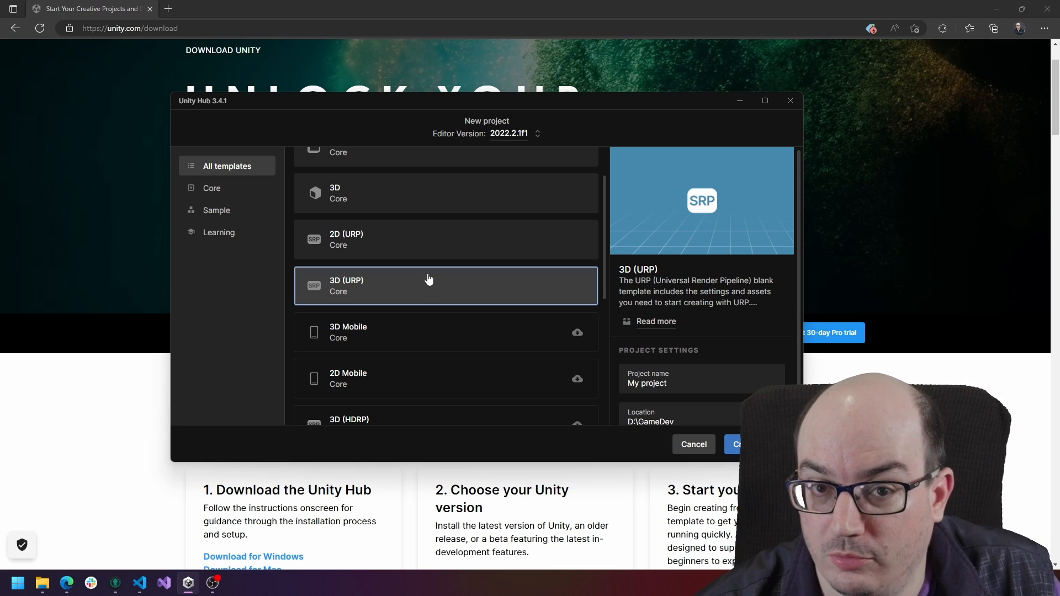
mouse_move(427, 261)
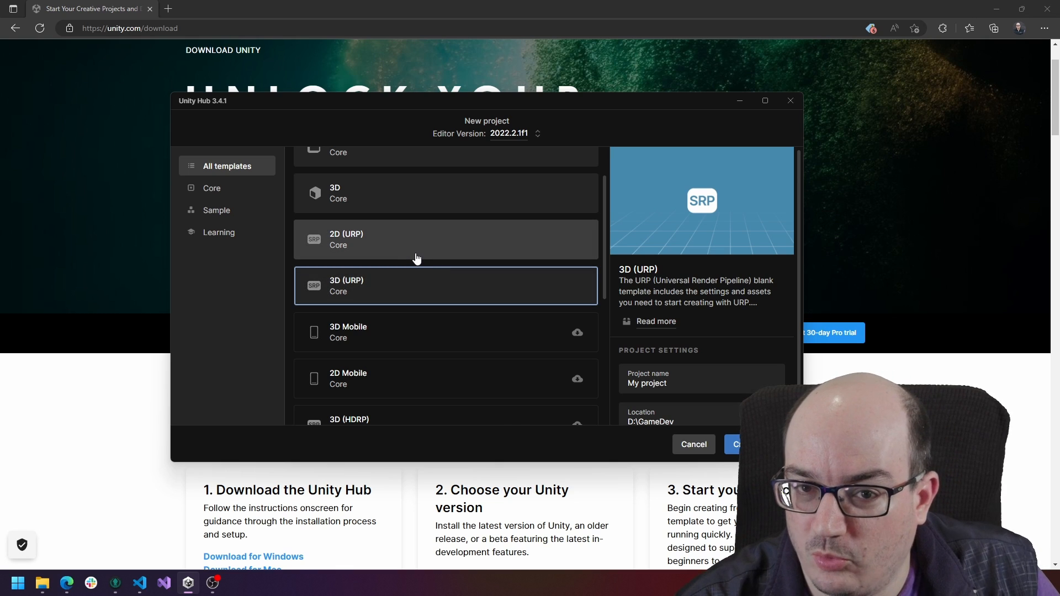
mouse_move(408, 331)
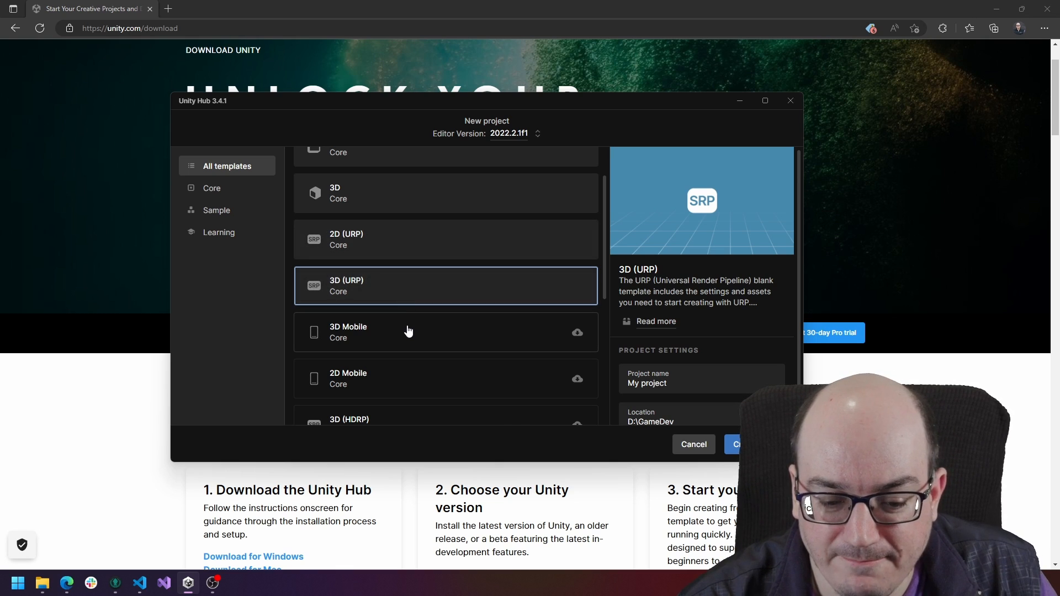
mouse_move(410, 337)
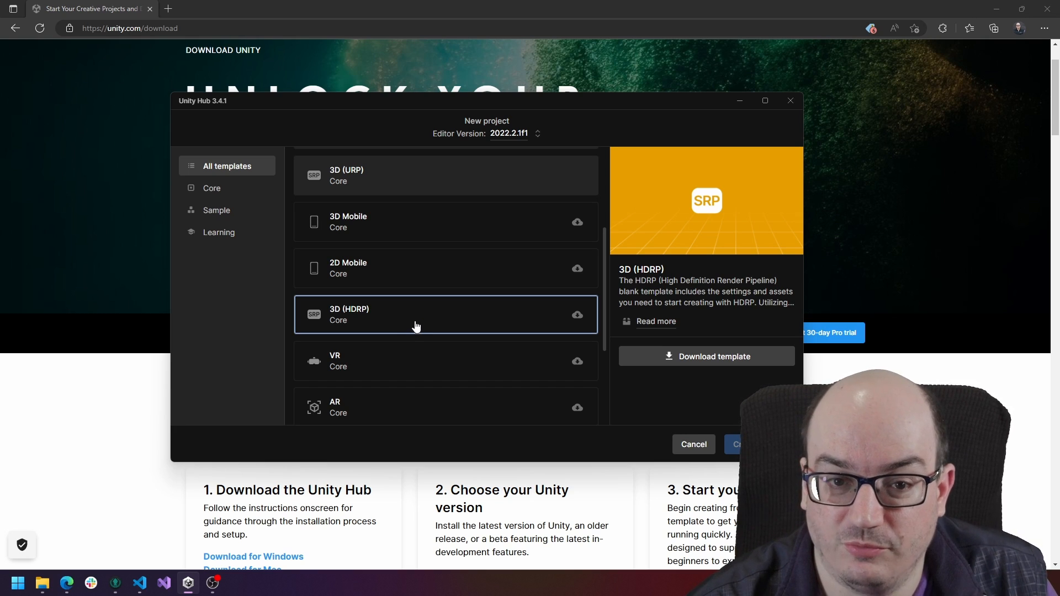
Reselect the 3D (Core) template, showing its project name and location.
scroll(down, 3)
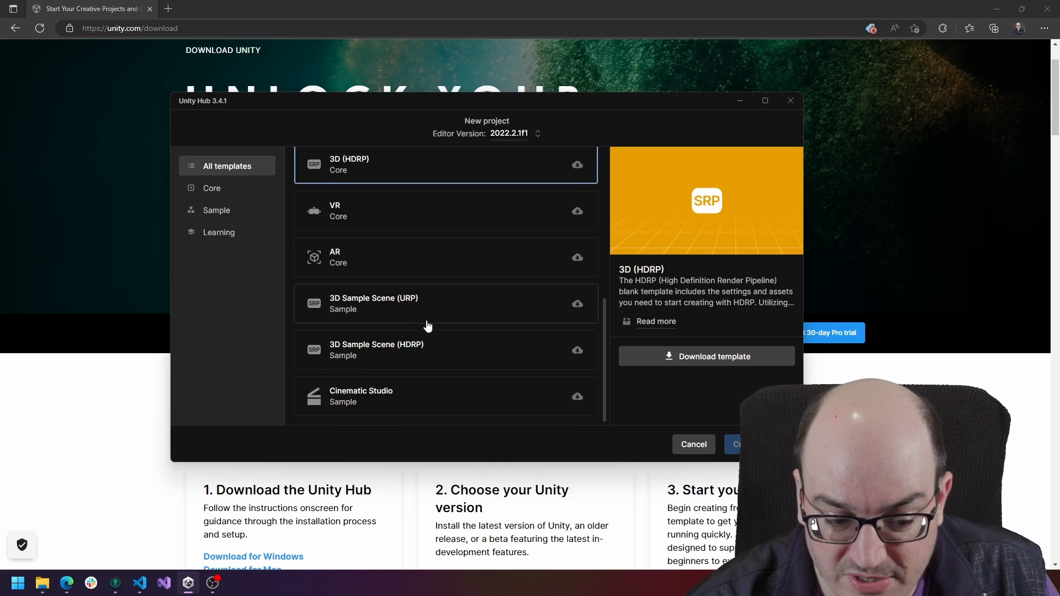
mouse_move(426, 397)
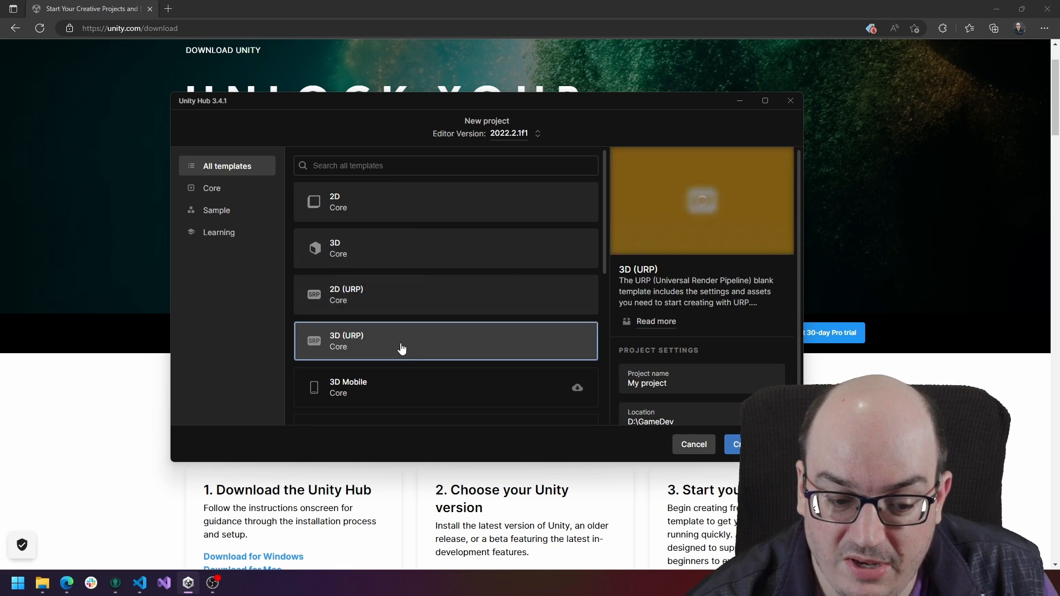
click(445, 248)
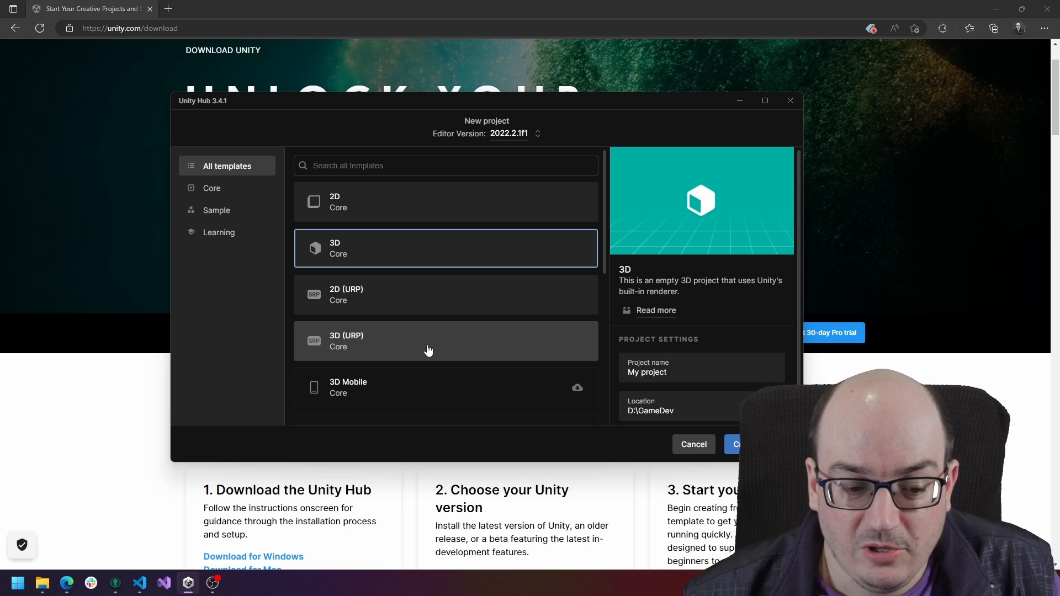
mouse_move(680, 360)
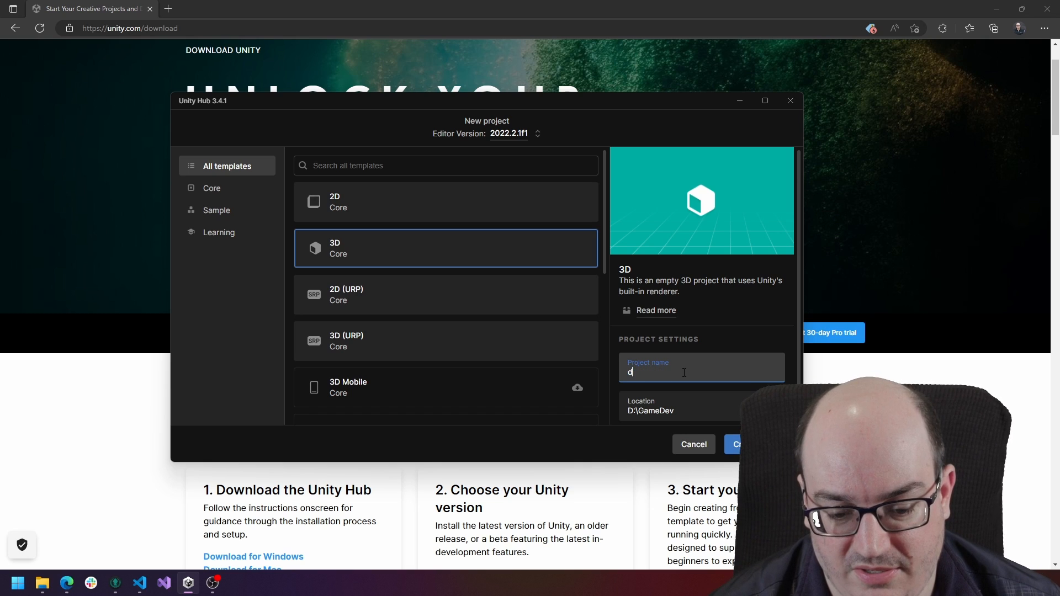
Name the new 3D project 'demo-project' and create it under D:\GameDev.
text(demo-project)
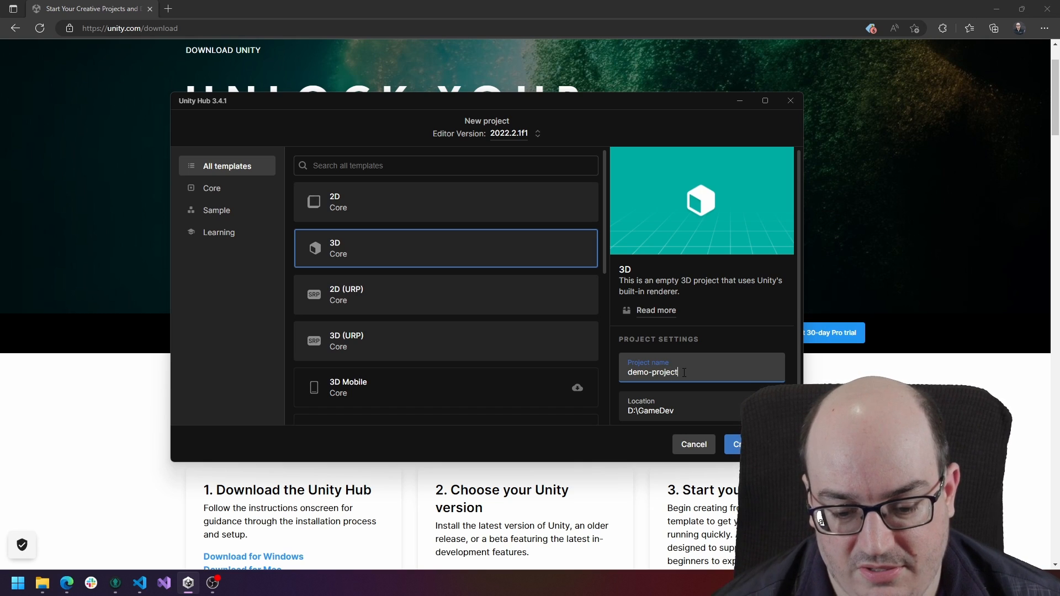
click(743, 445)
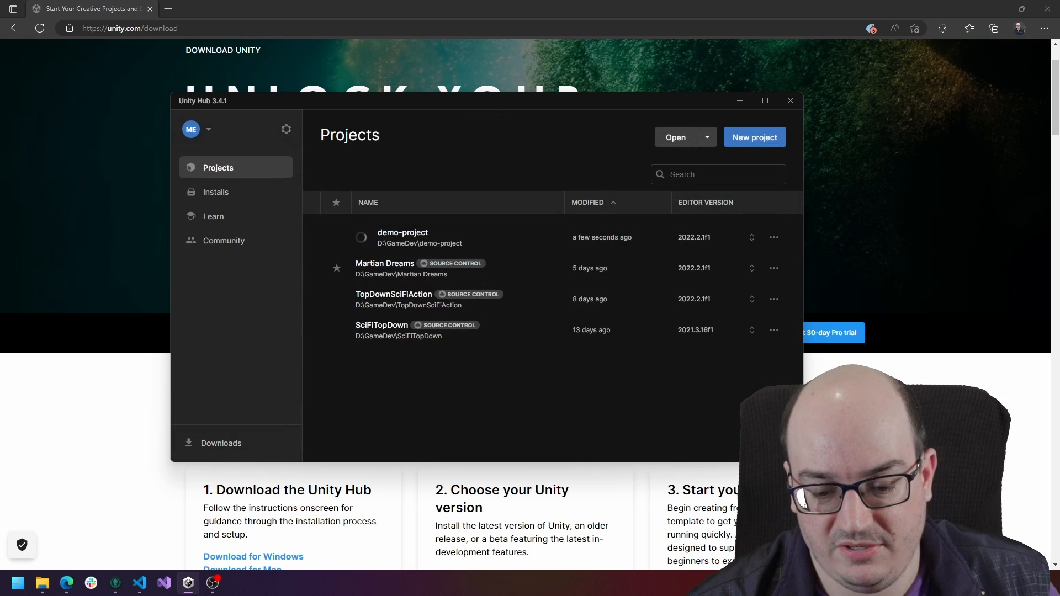